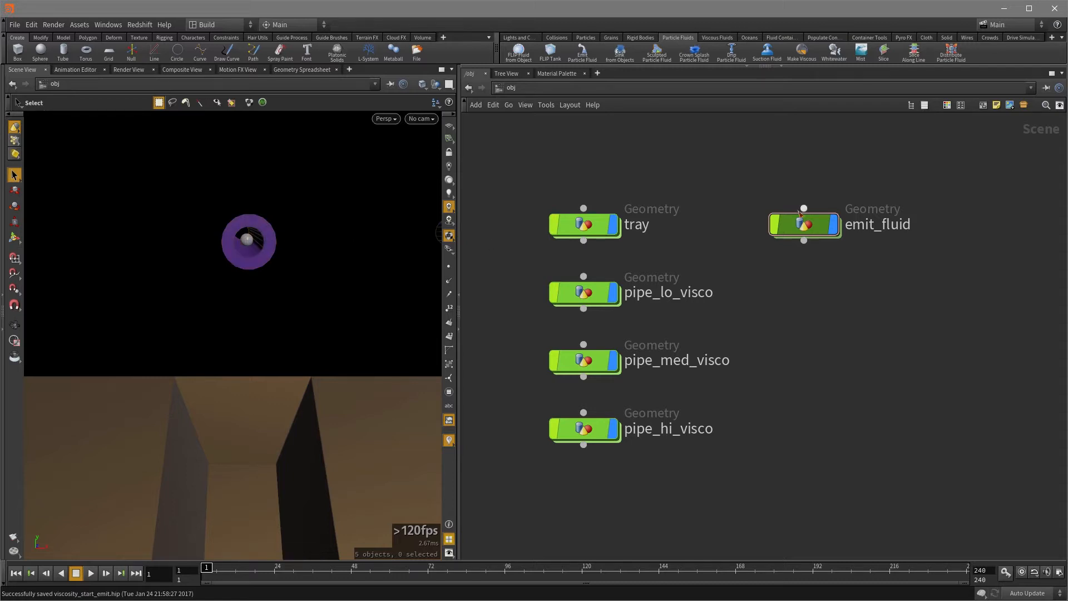
Step: Select emit_fluid, dive into its SOP network and inspect the source sphere inside the pipe end
click(802, 224)
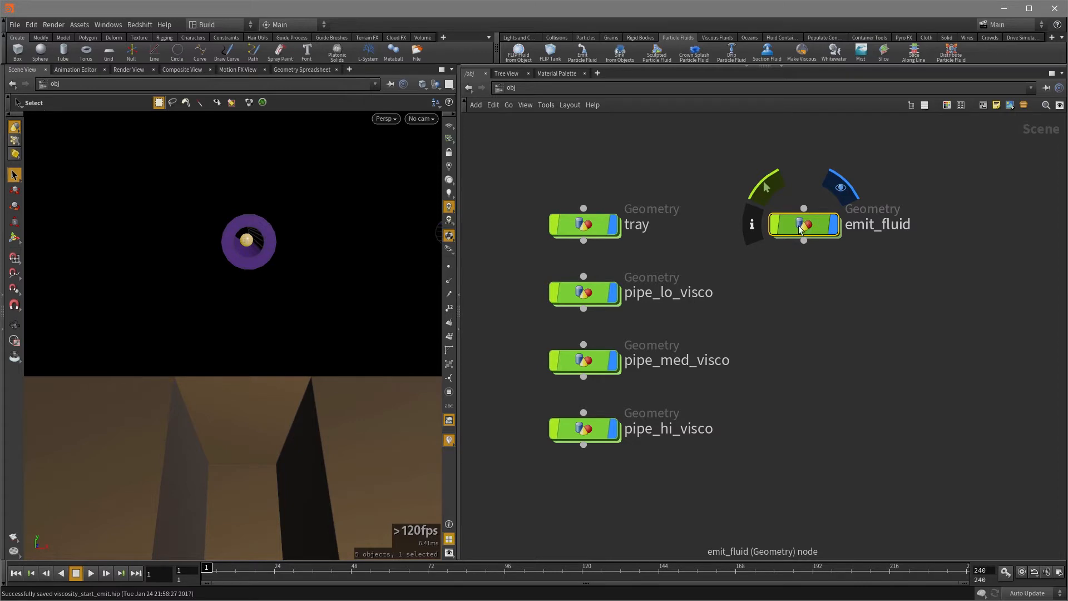
double_click(803, 224)
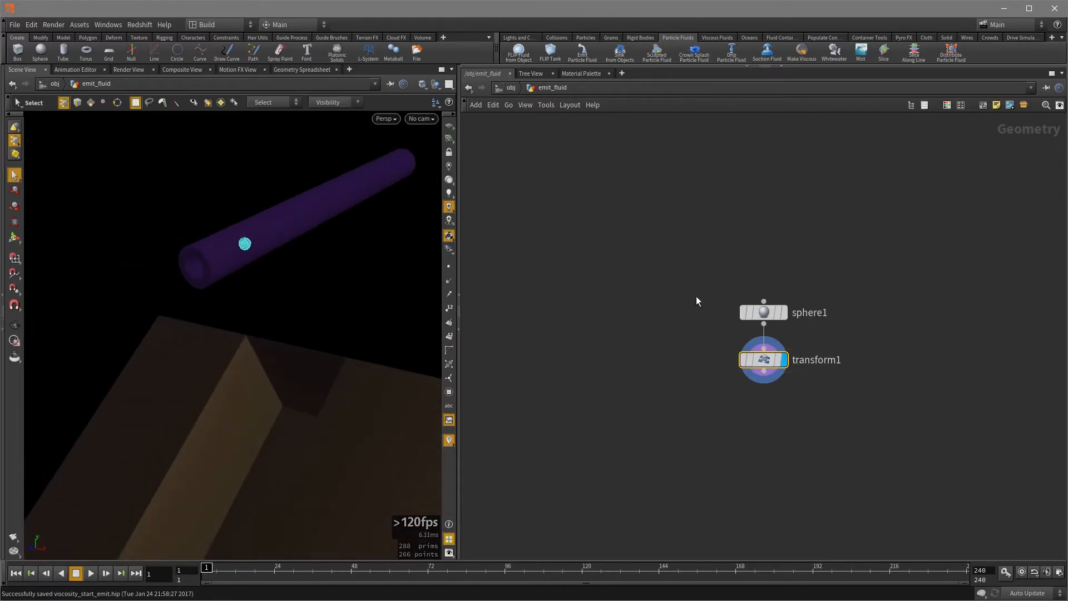
mouse_move(232, 252)
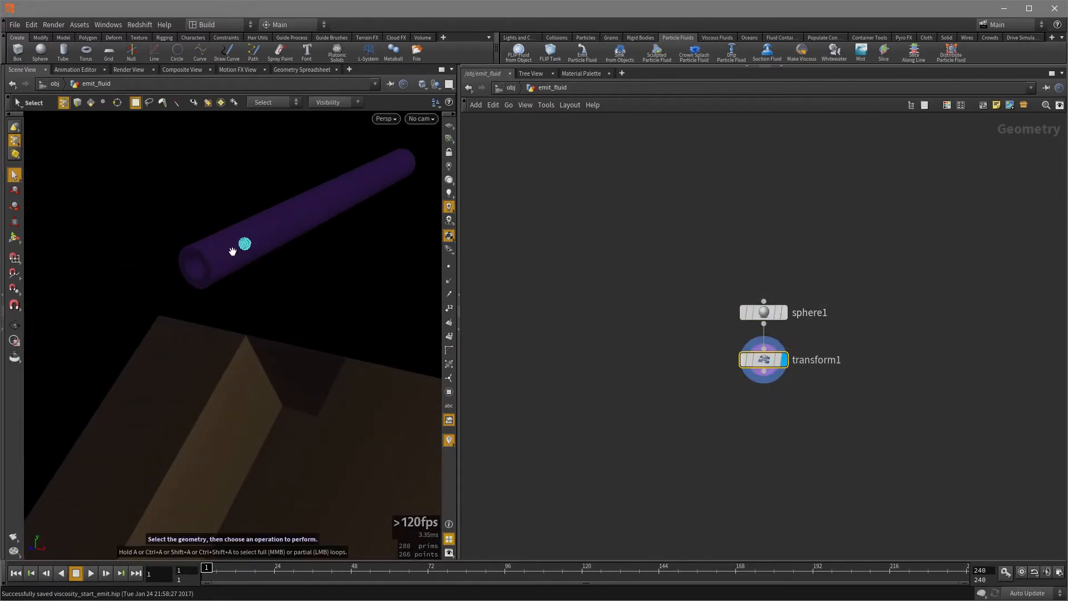
drag(232, 250, 361, 226)
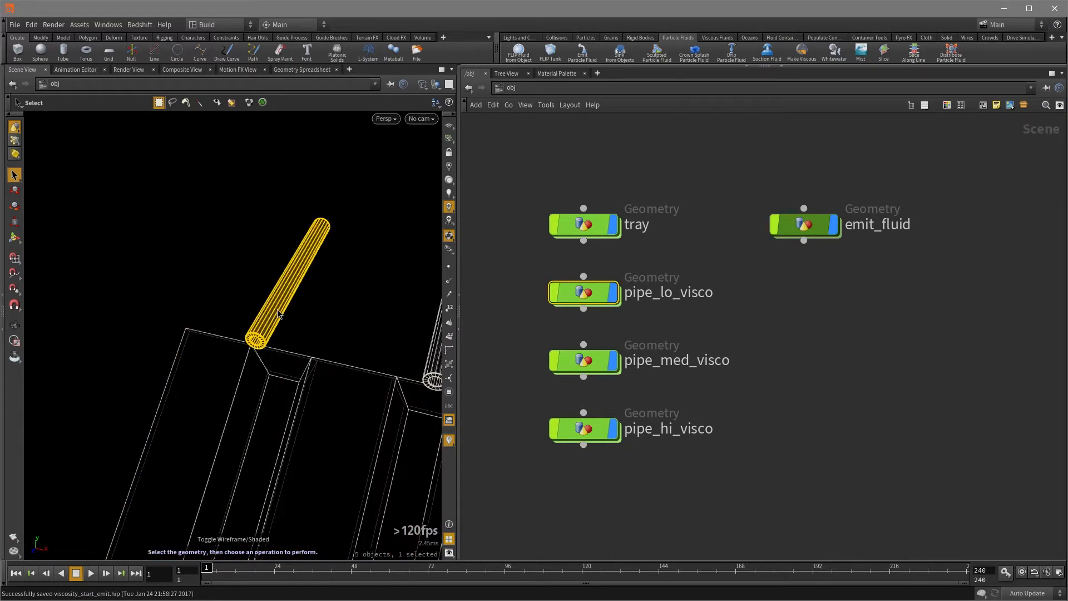
mouse_move(339, 402)
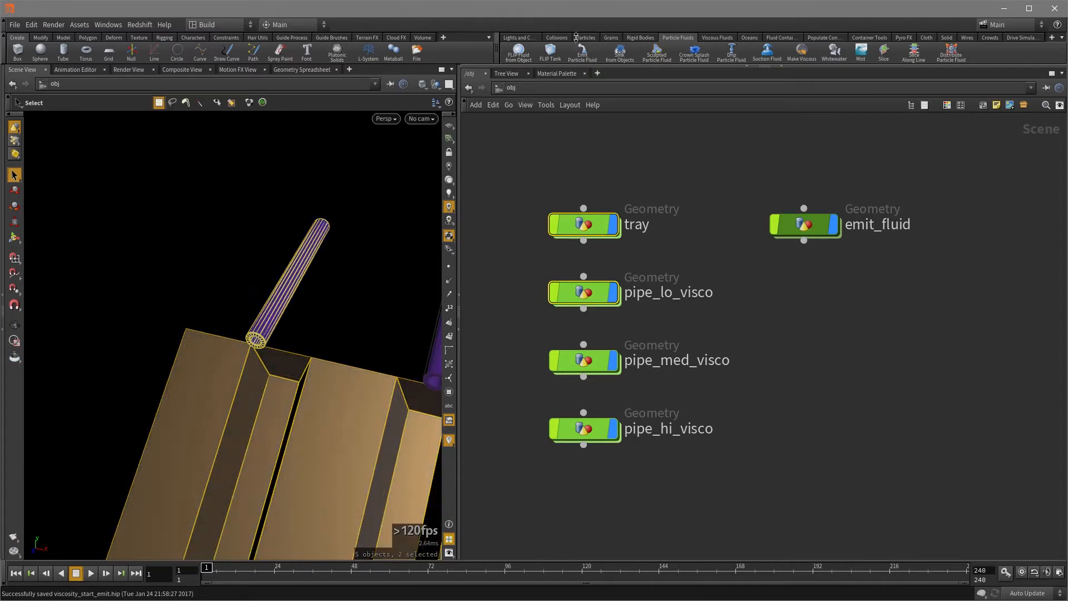
Step: Make pipe_lo_visco and tray Static Objects from the Collisions shelf and inspect the new AutoDopNetwork
click(556, 38)
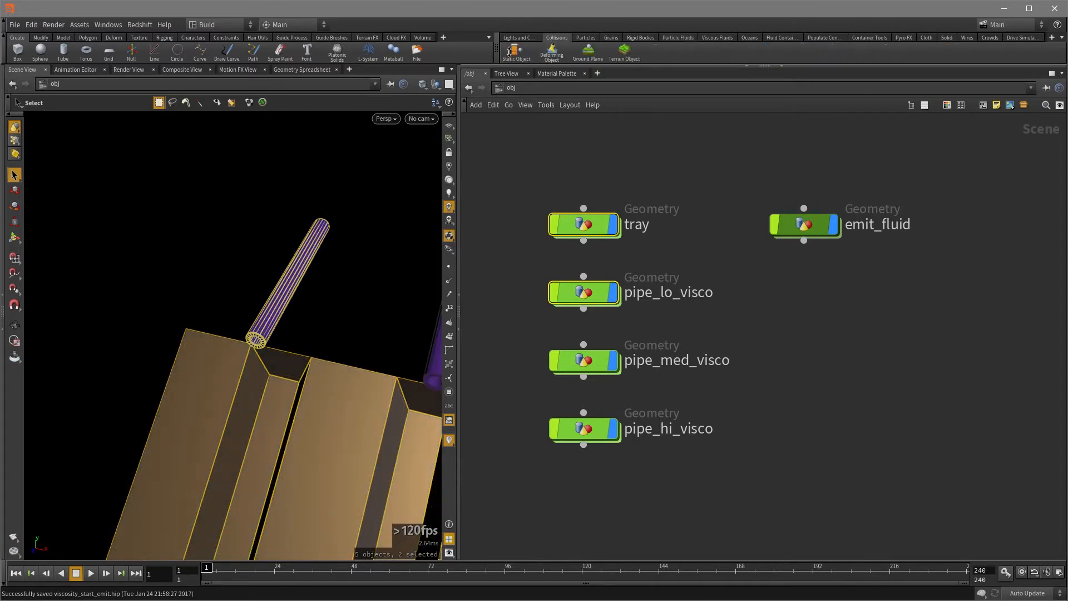
mouse_move(515, 51)
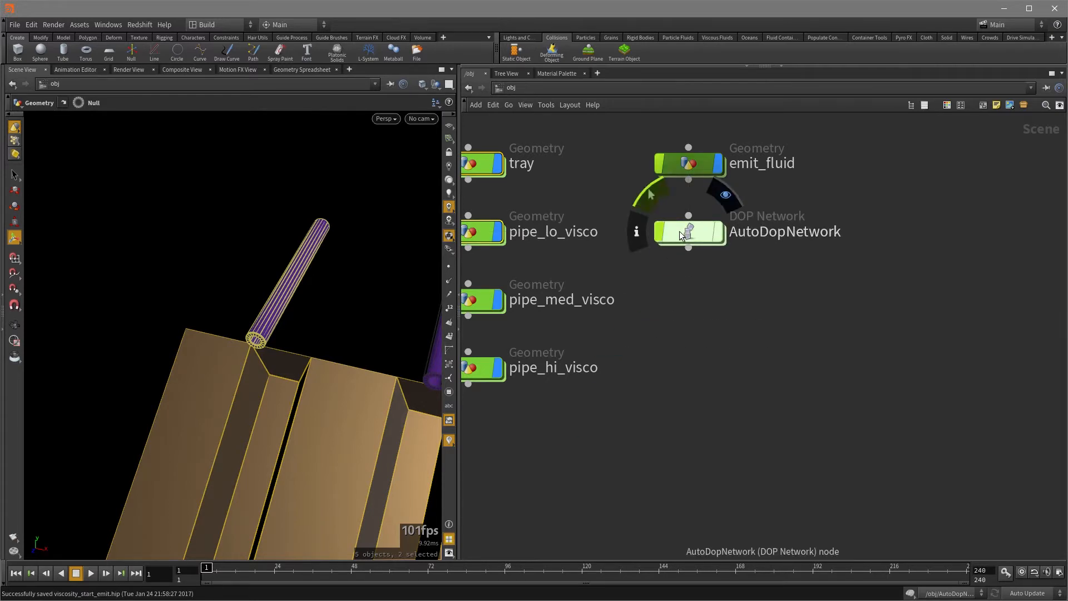
double_click(688, 232)
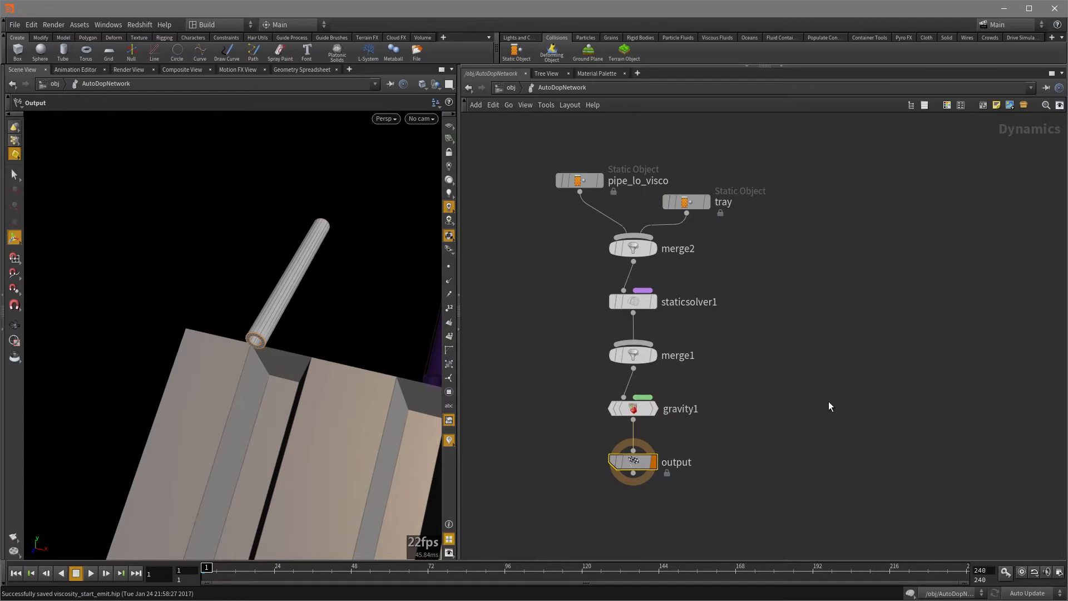
mouse_move(807, 397)
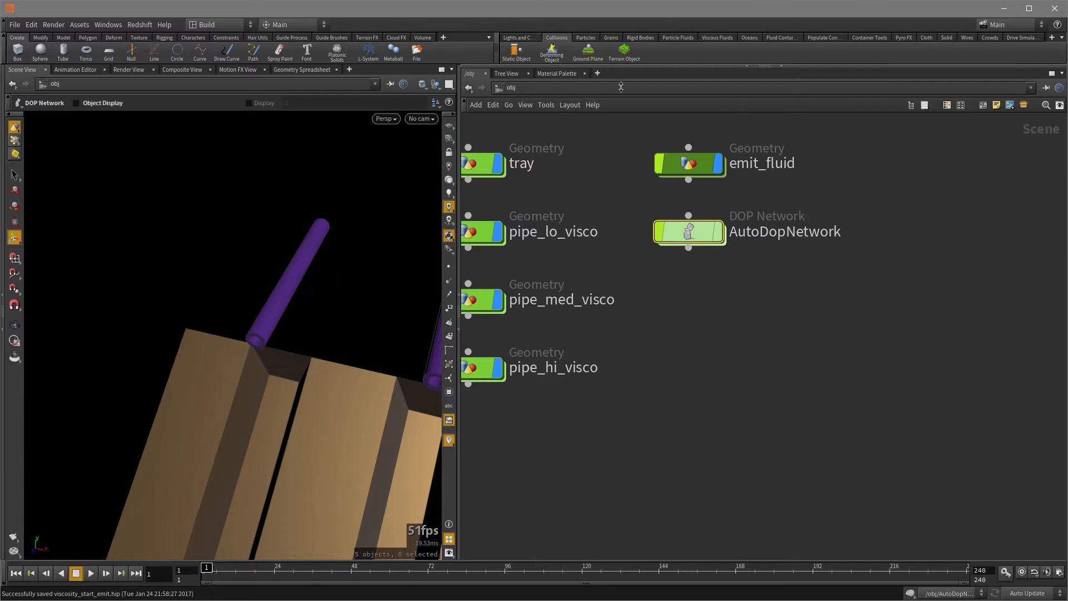
Step: Apply Emit Particle Fluid to emit_fluid, completing the emitter and viewing its create_surface_volume nodes
click(678, 38)
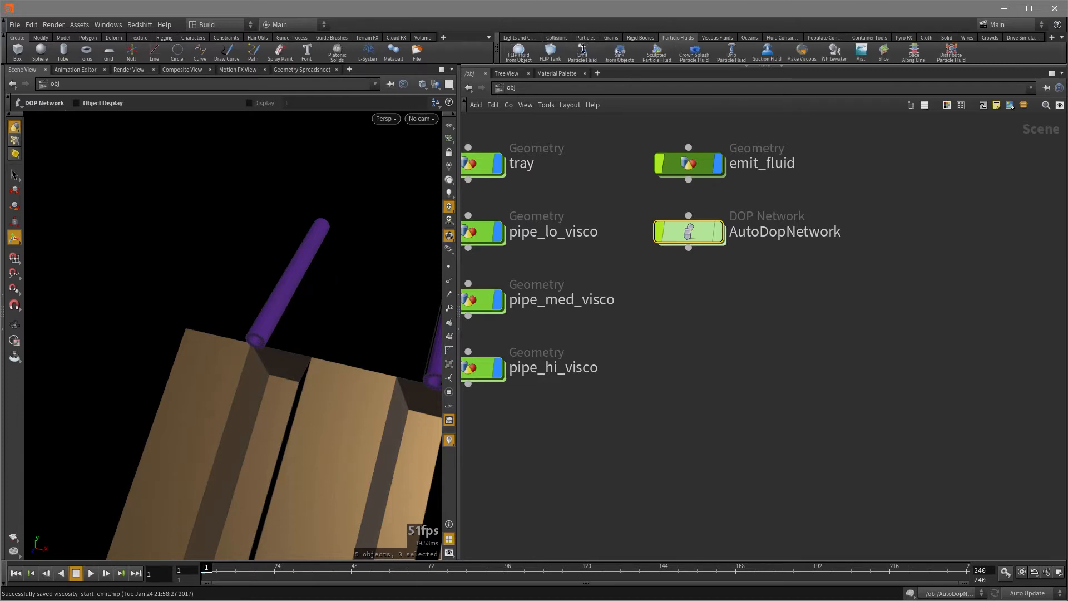
click(581, 53)
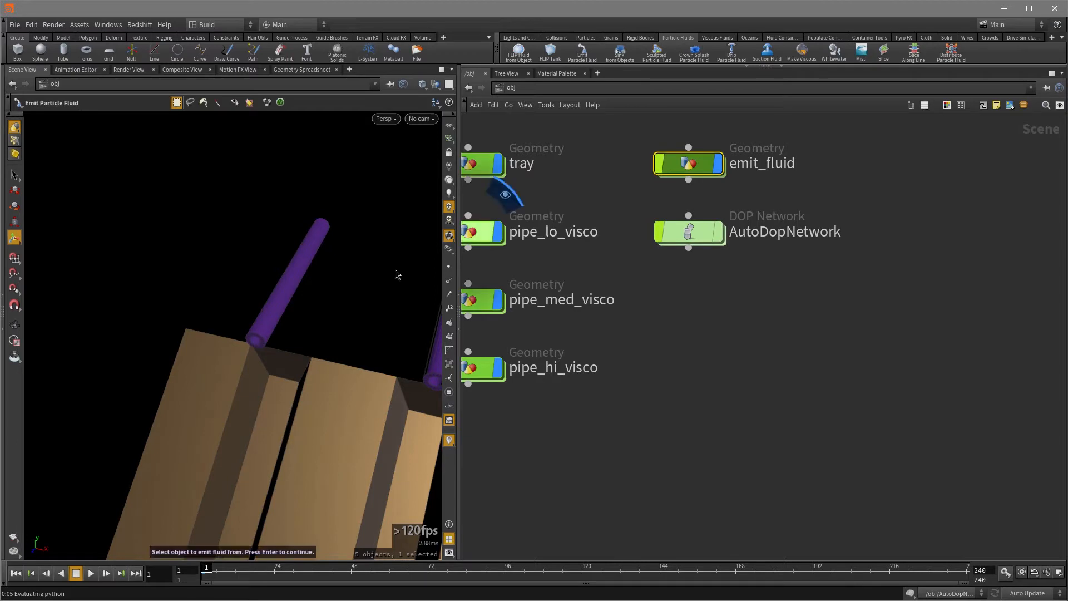
key(Return)
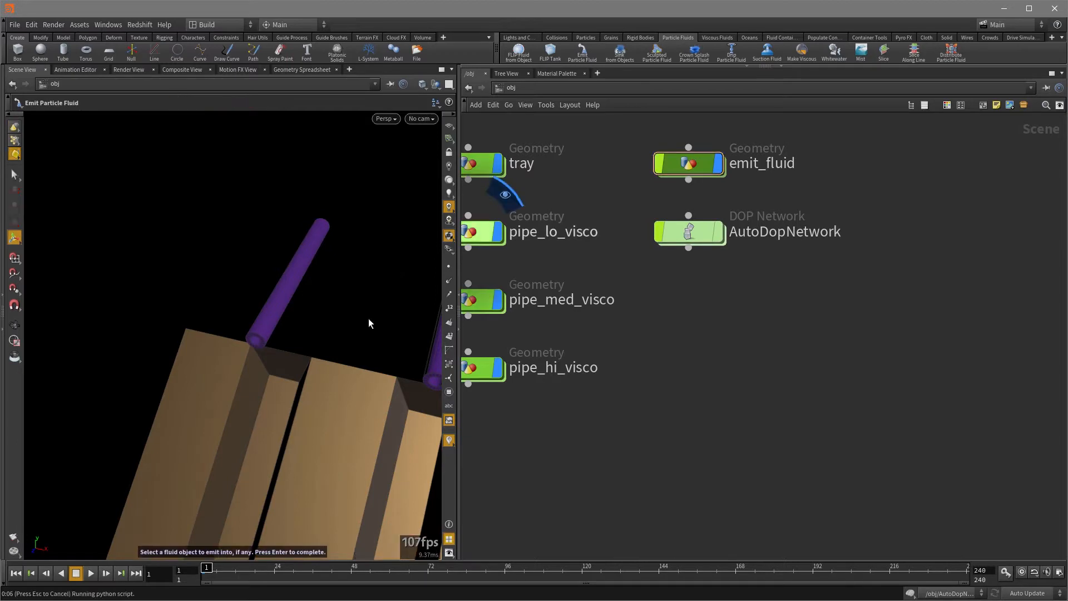
mouse_move(277, 477)
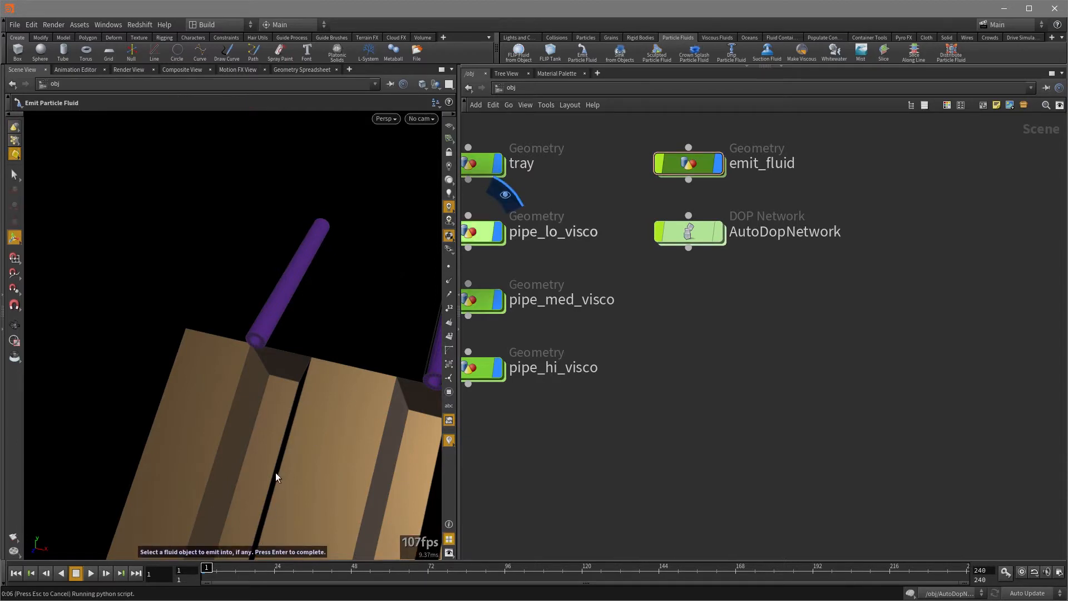
double_click(688, 163)
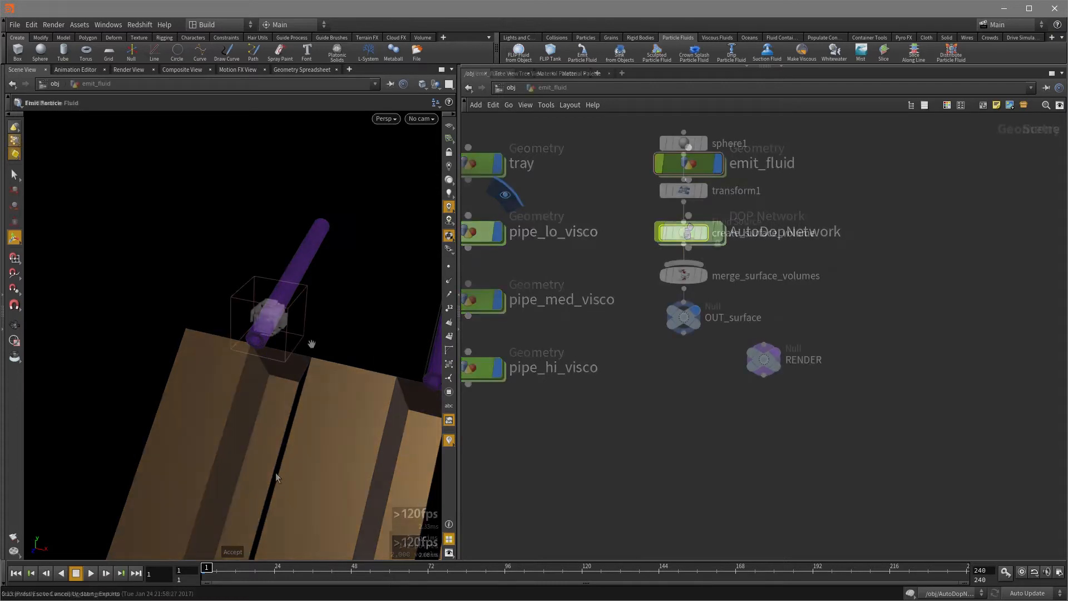
click(683, 233)
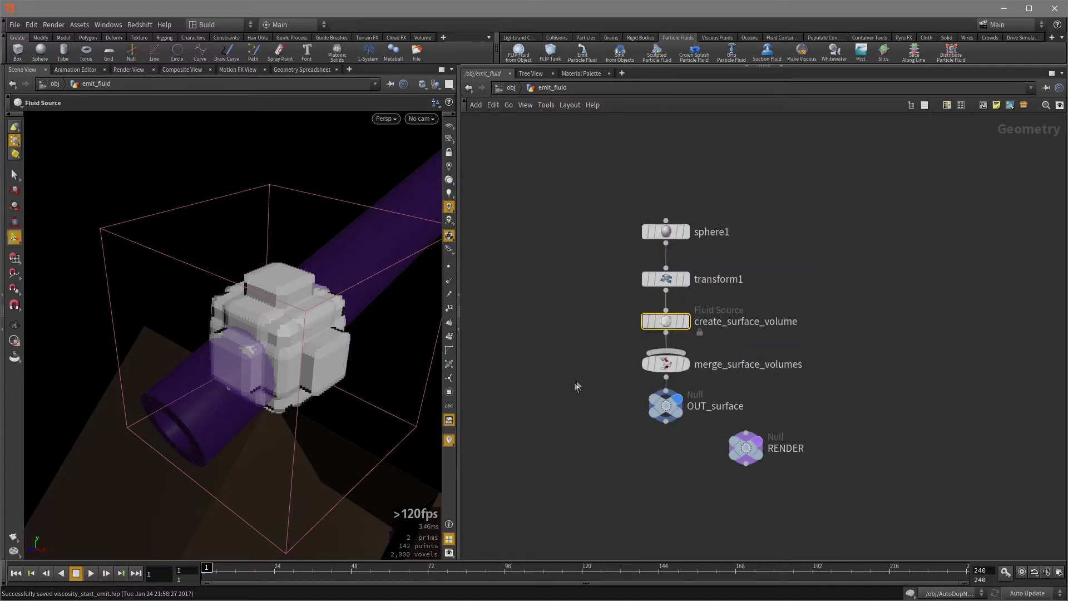
mouse_move(766, 334)
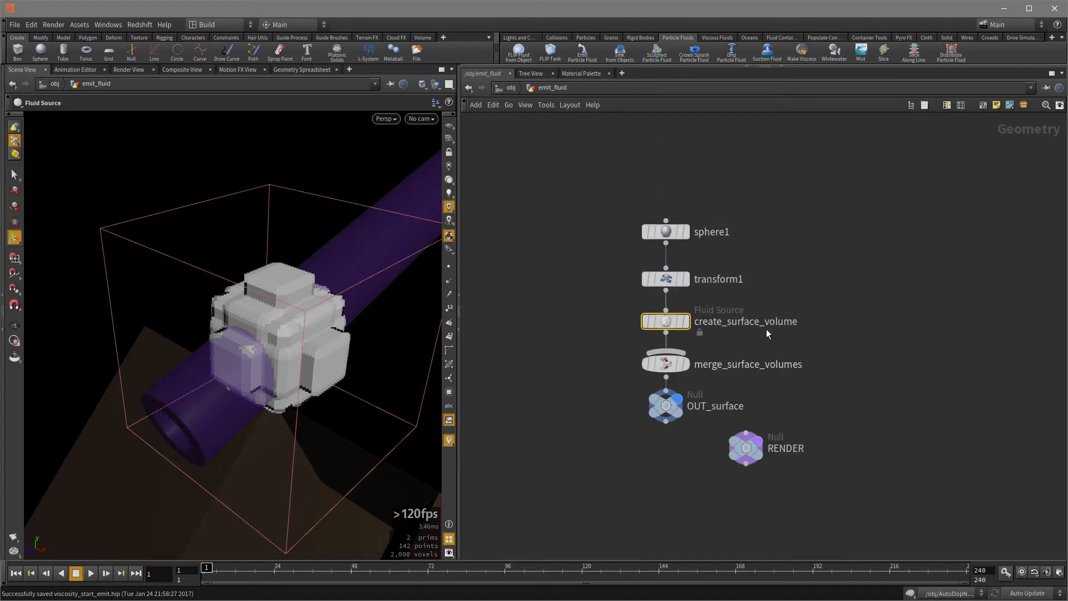
mouse_move(599, 360)
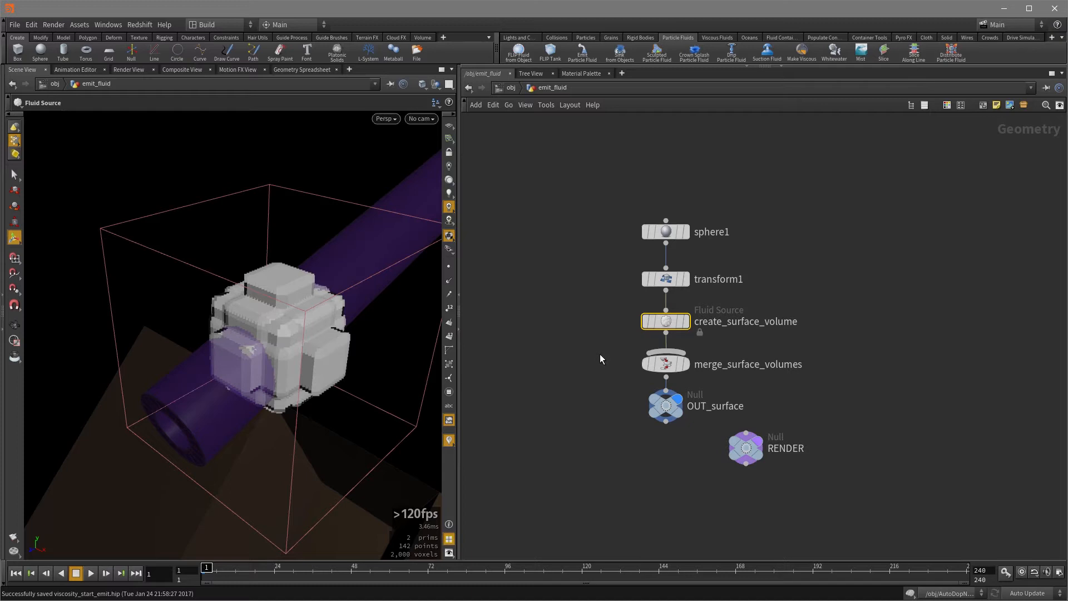
key(ctrl+1)
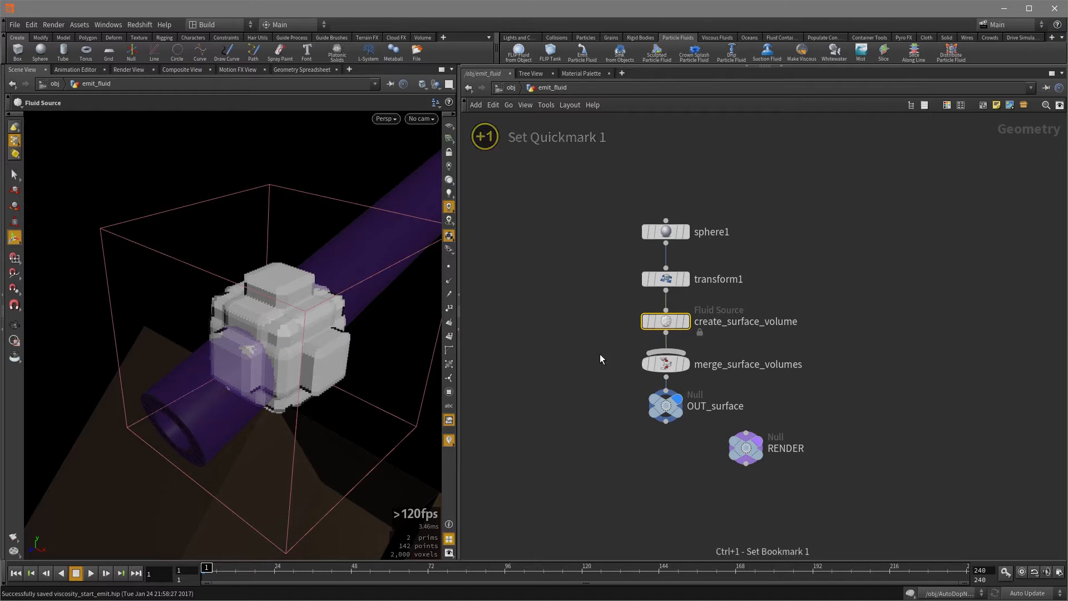
key(u)
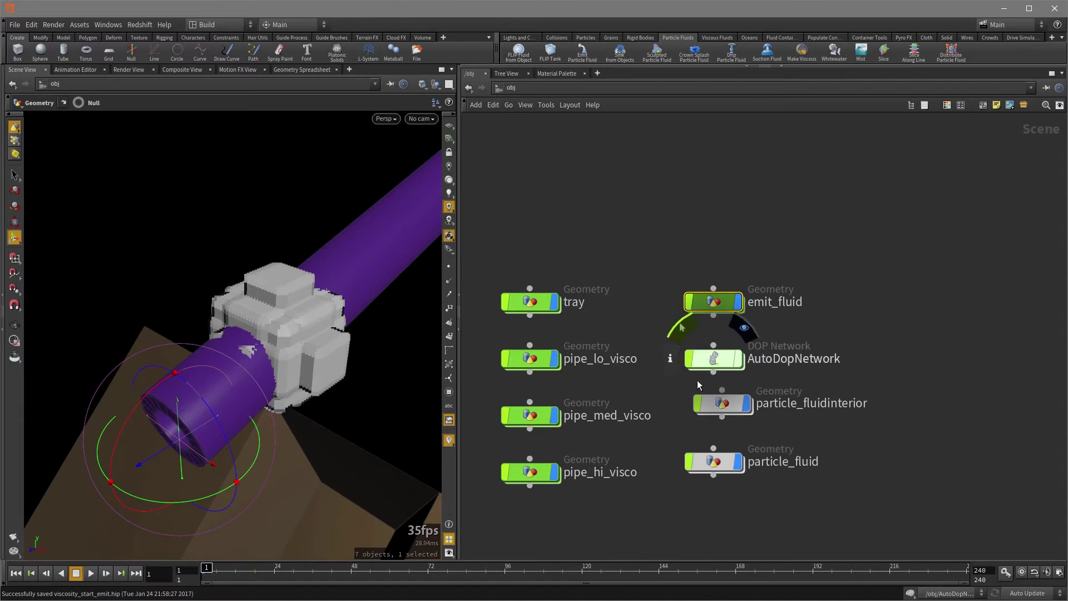
double_click(713, 358)
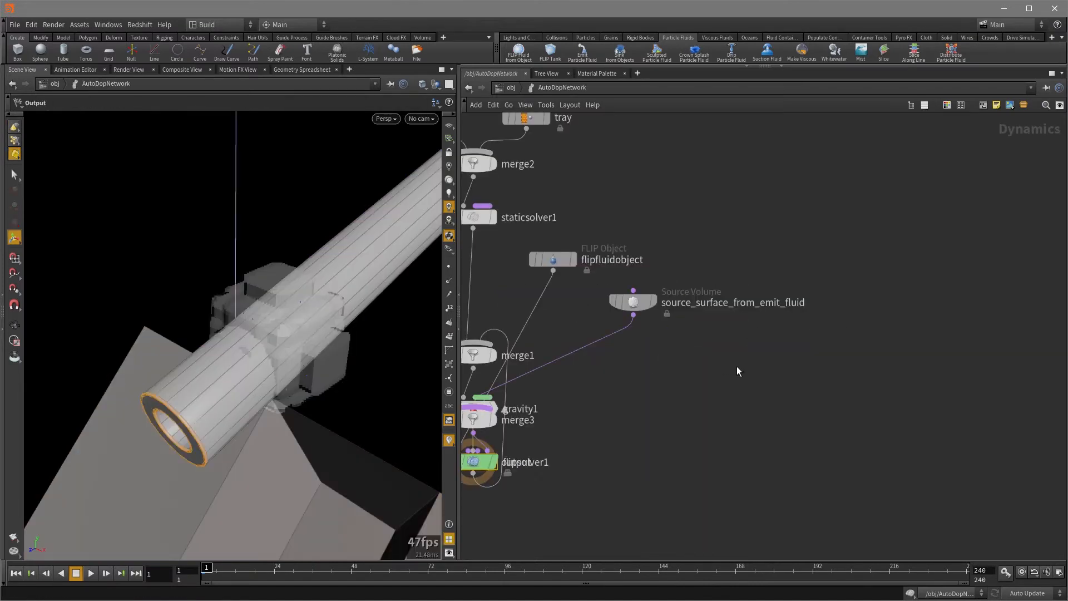
key(l)
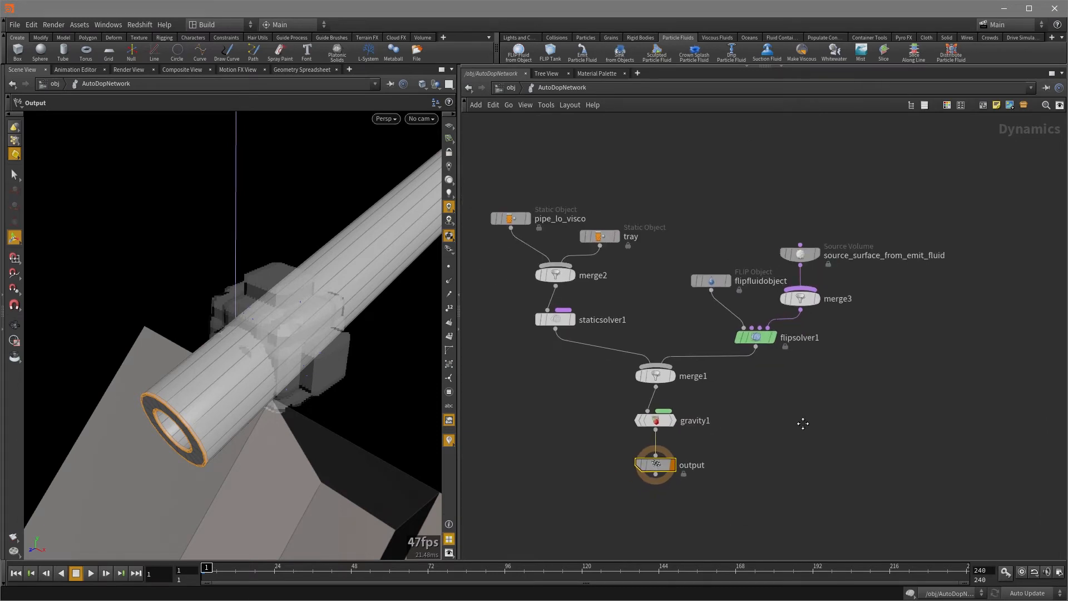
mouse_move(805, 424)
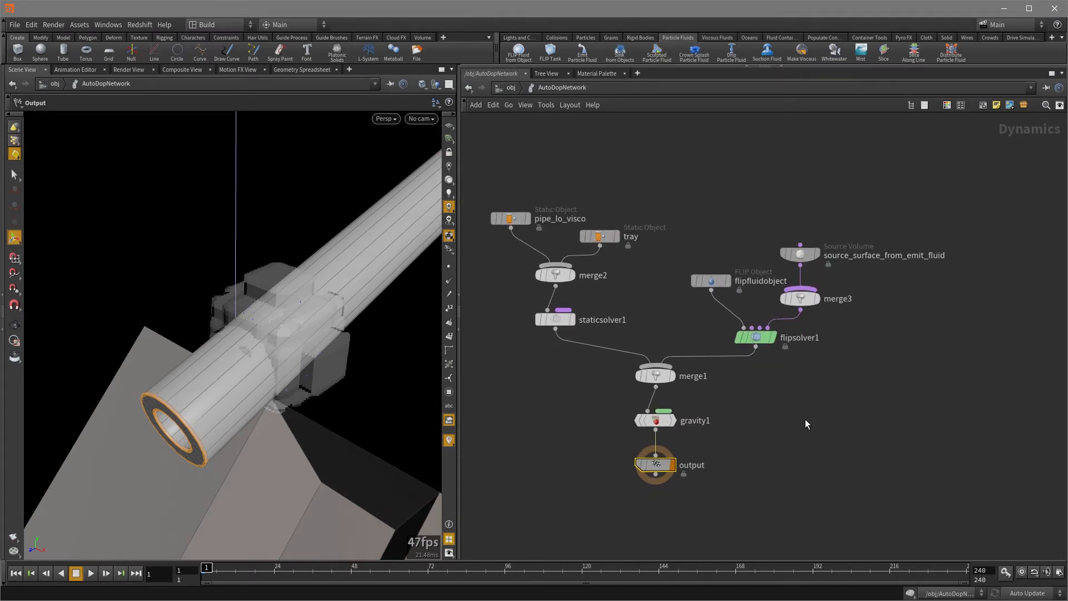
key(ctrl+2)
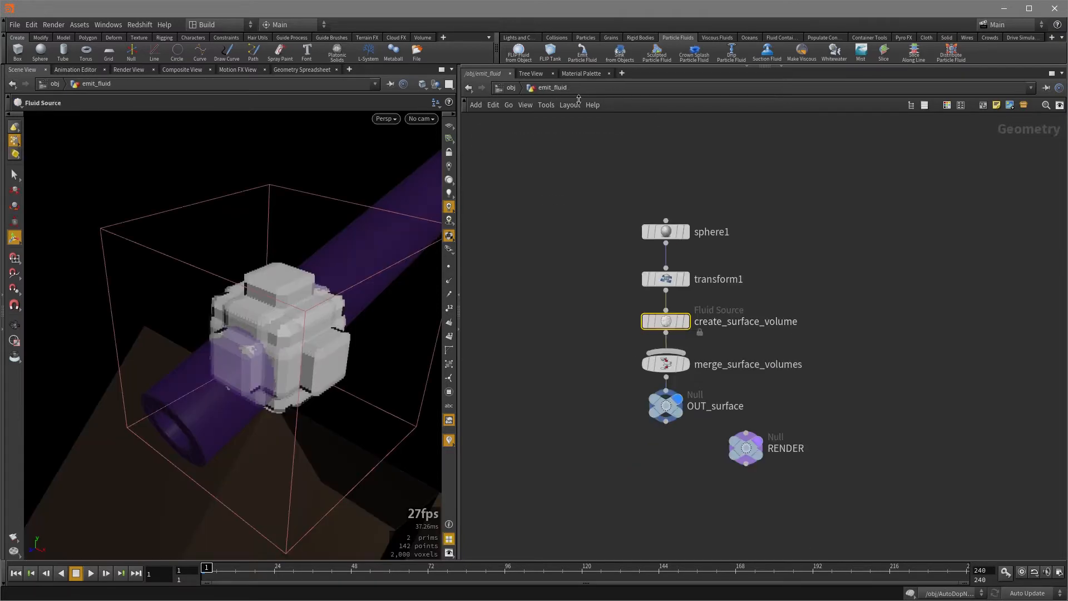
key(2)
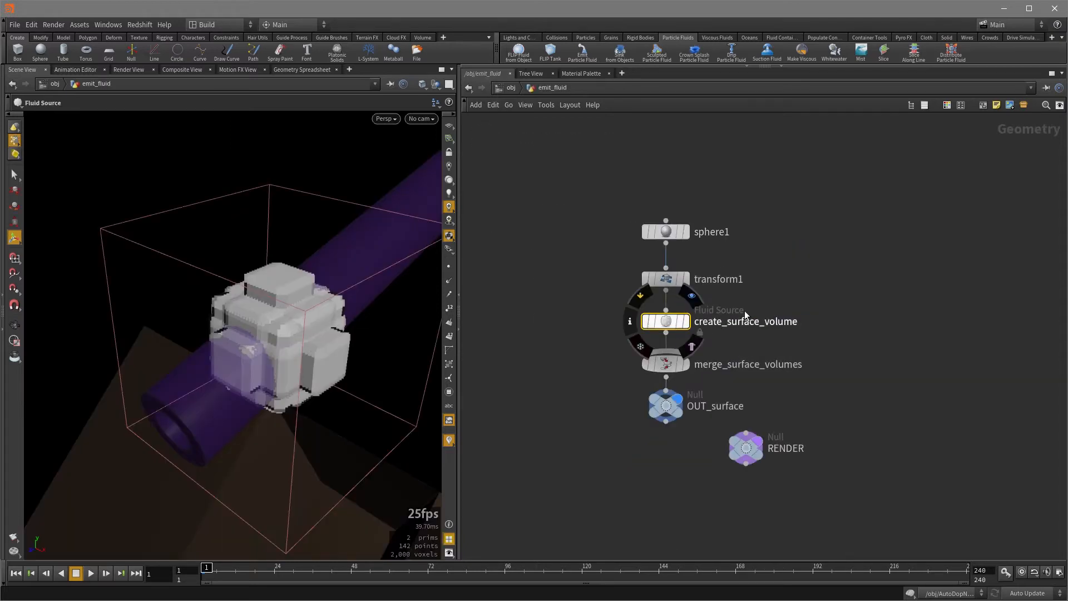
Step: Set the source's SDF From Geometry Edge Location to 0.04 on create_surface_volume
click(666, 321)
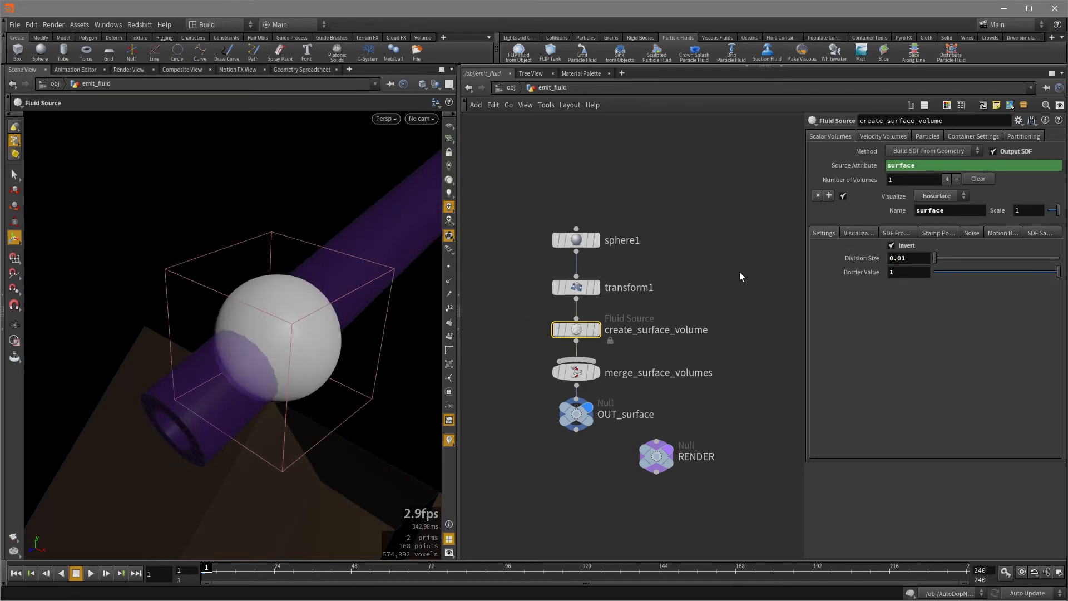
click(897, 232)
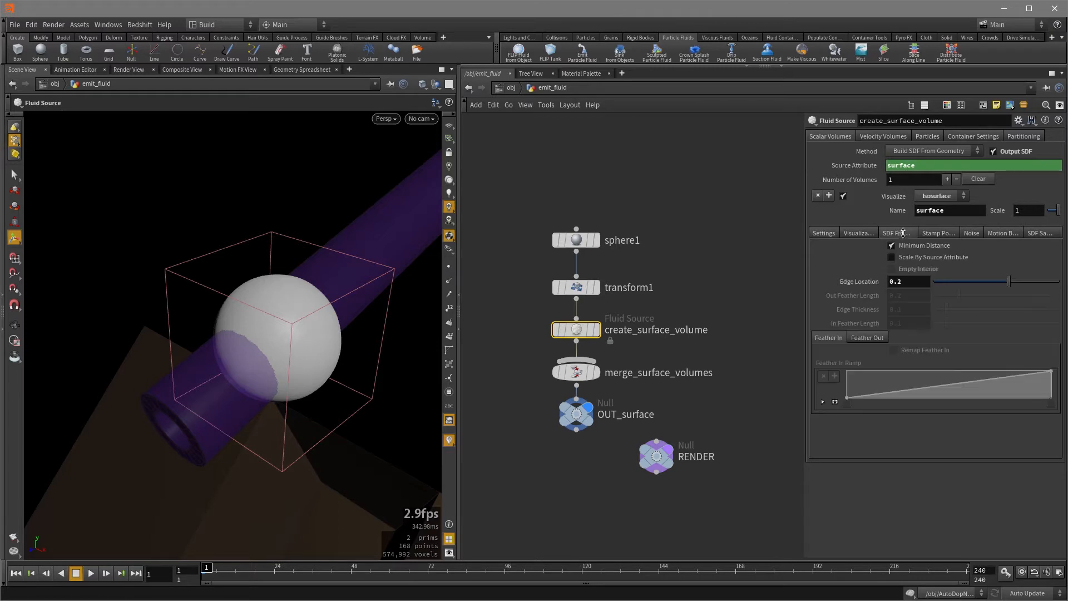
click(906, 282)
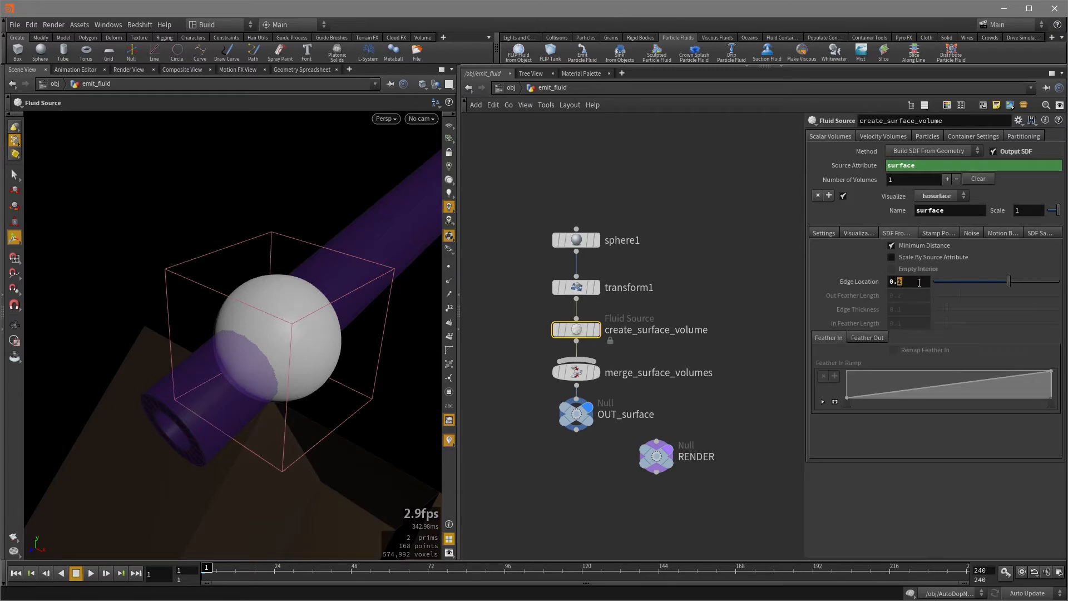
text(0.05)
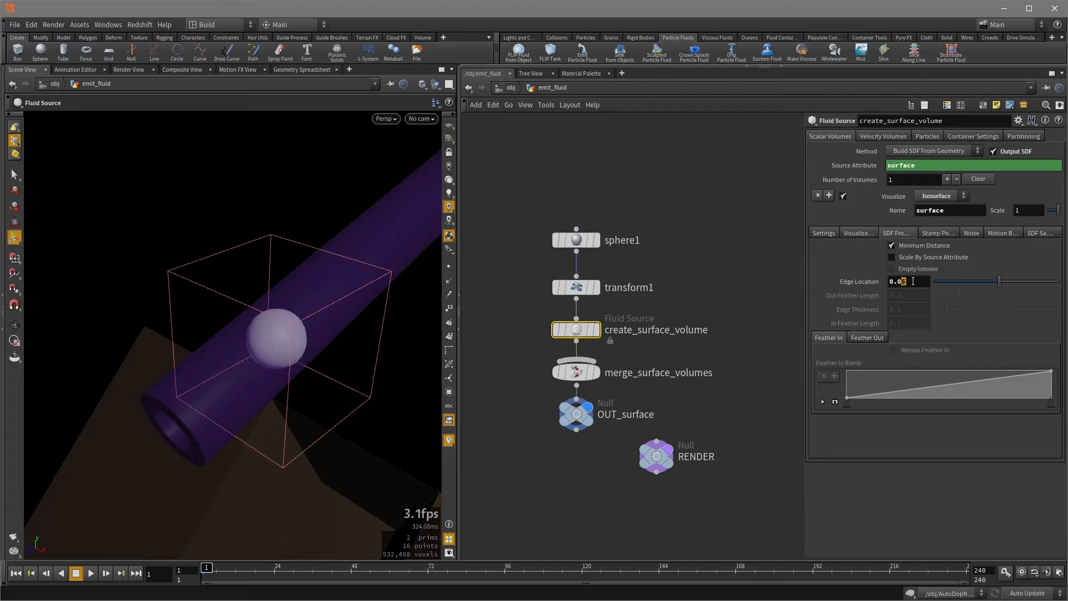
text(0.04)
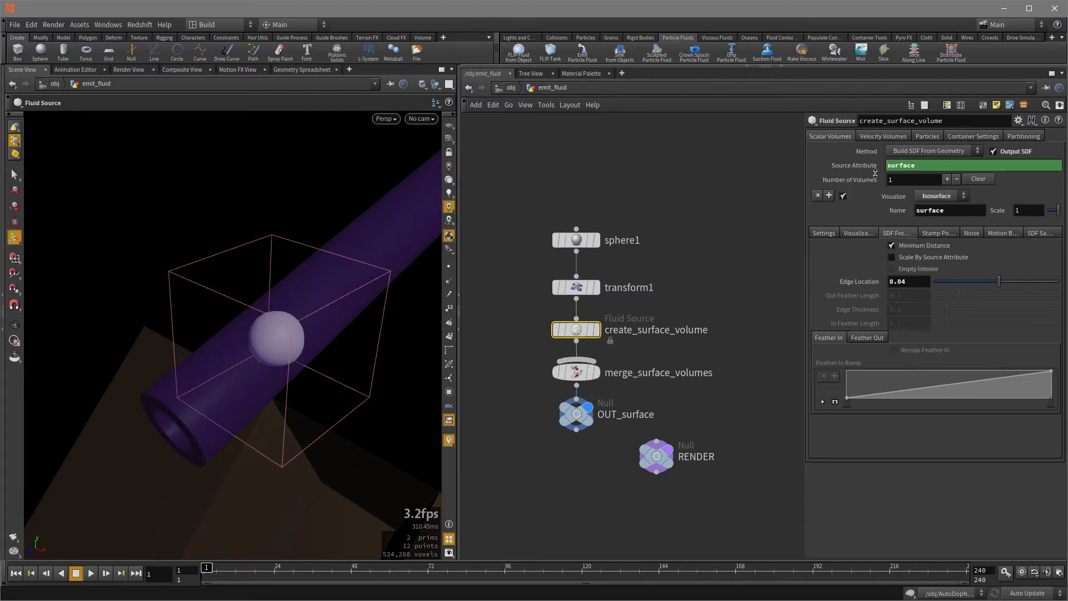
Step: Enable Add Velocity of 0, -2, 3 in Velocity Volumes and play the simulation to see fluid emit
click(882, 136)
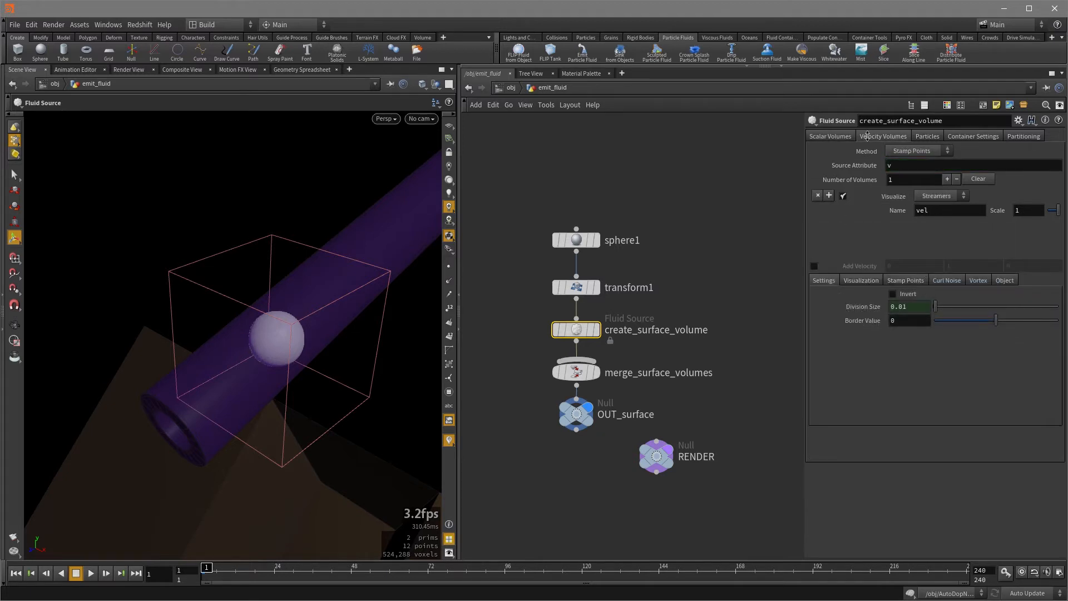
click(813, 266)
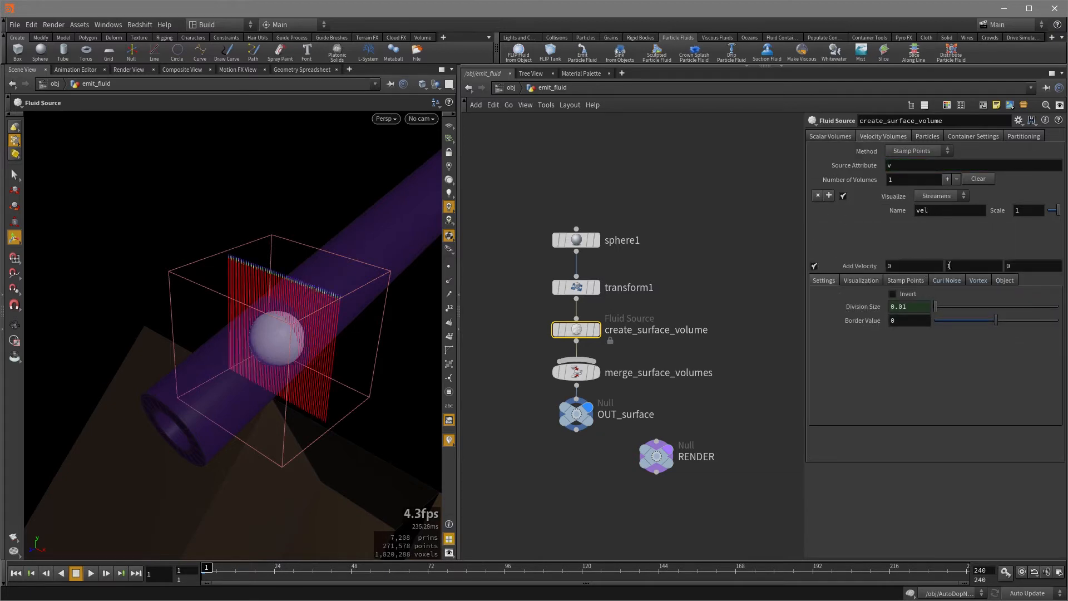
click(842, 196)
text(-2)
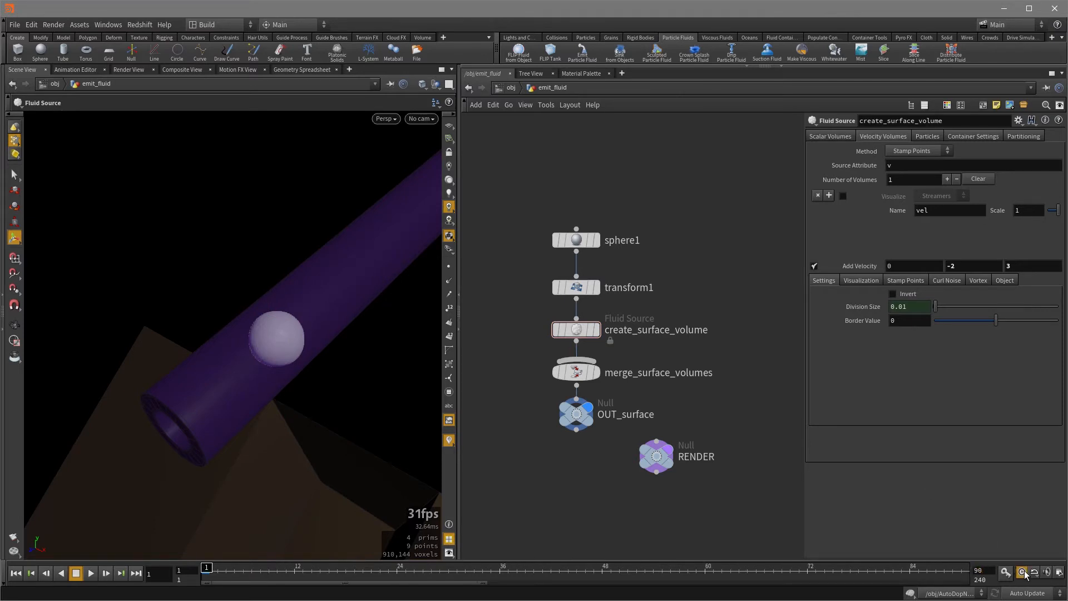
click(90, 571)
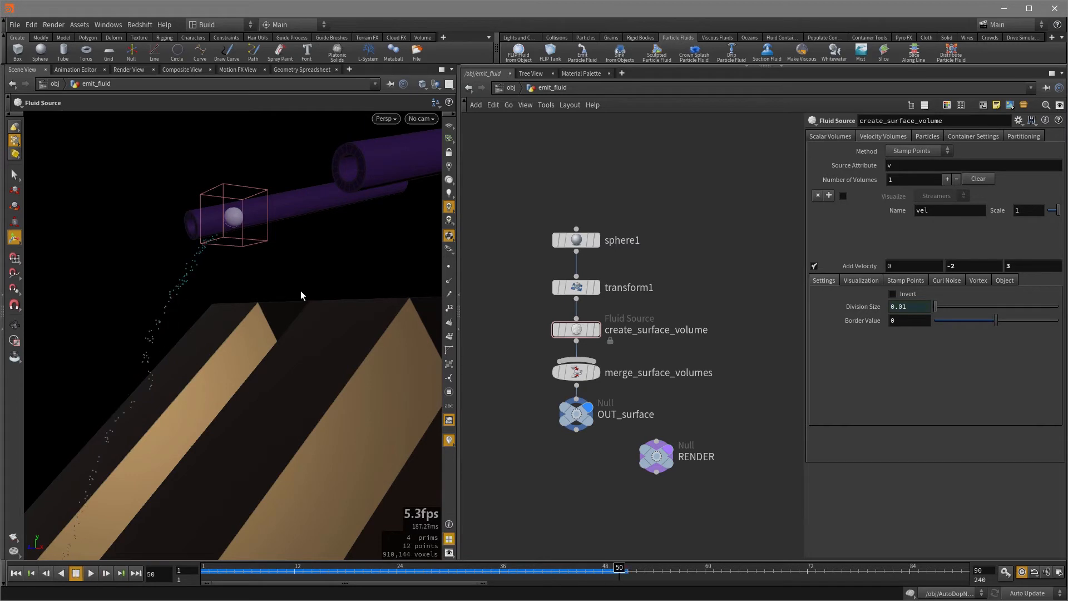
Step: In AutoDopNetwork, set pipe_lo_visco's collision volume to 150 uniform divisions with its collision guide shown
click(14, 573)
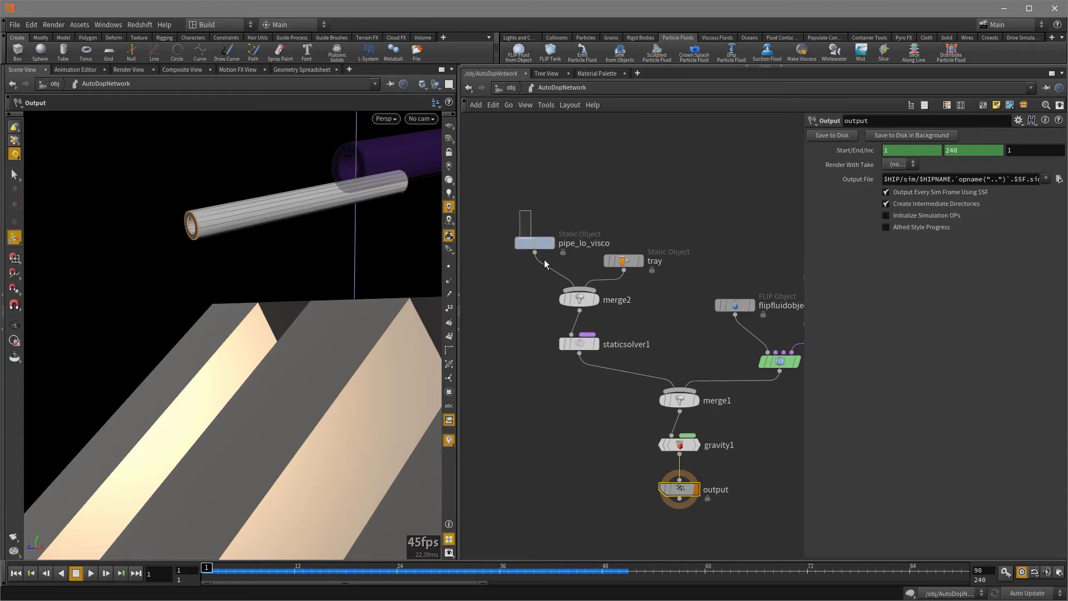
click(534, 243)
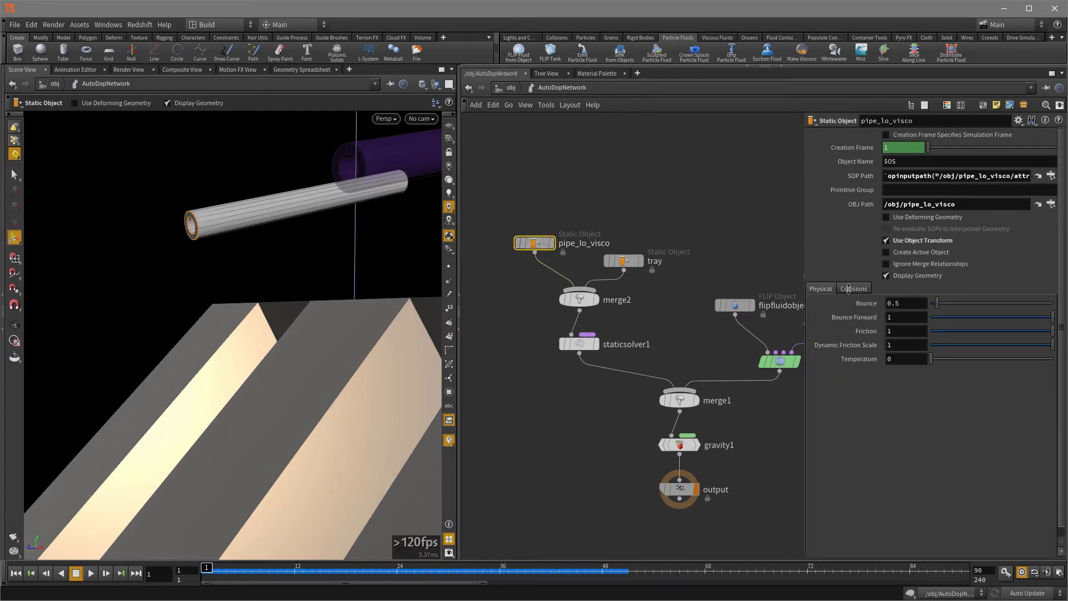
click(852, 289)
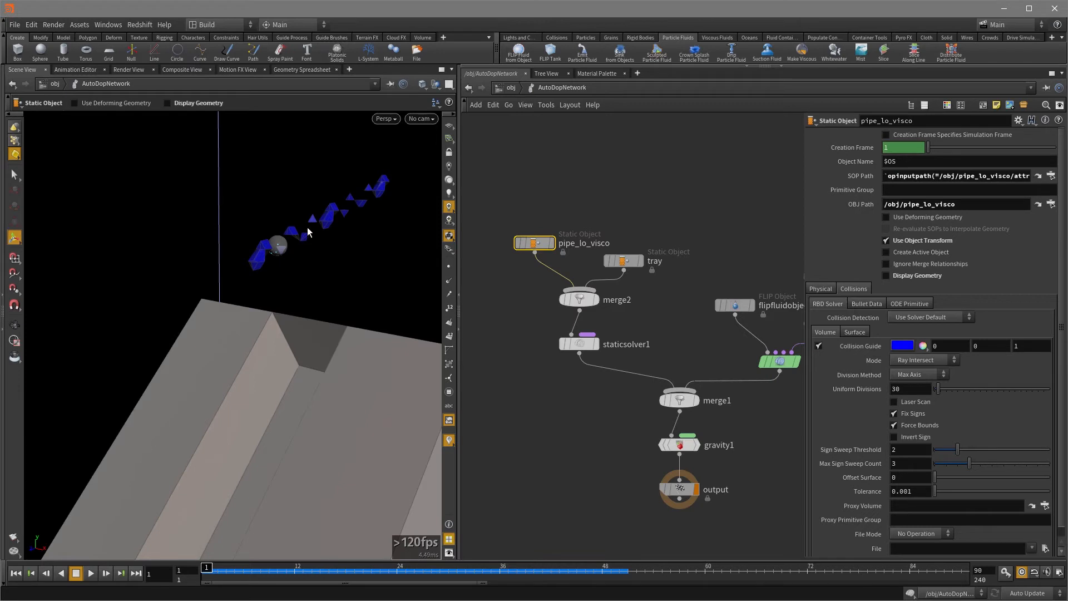
mouse_move(321, 451)
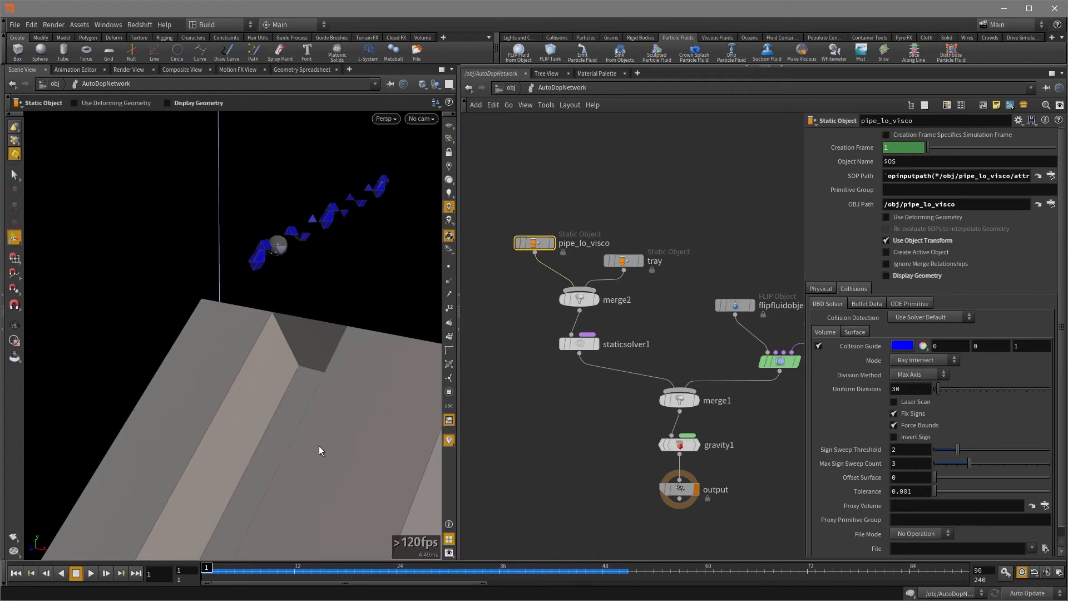
mouse_move(327, 228)
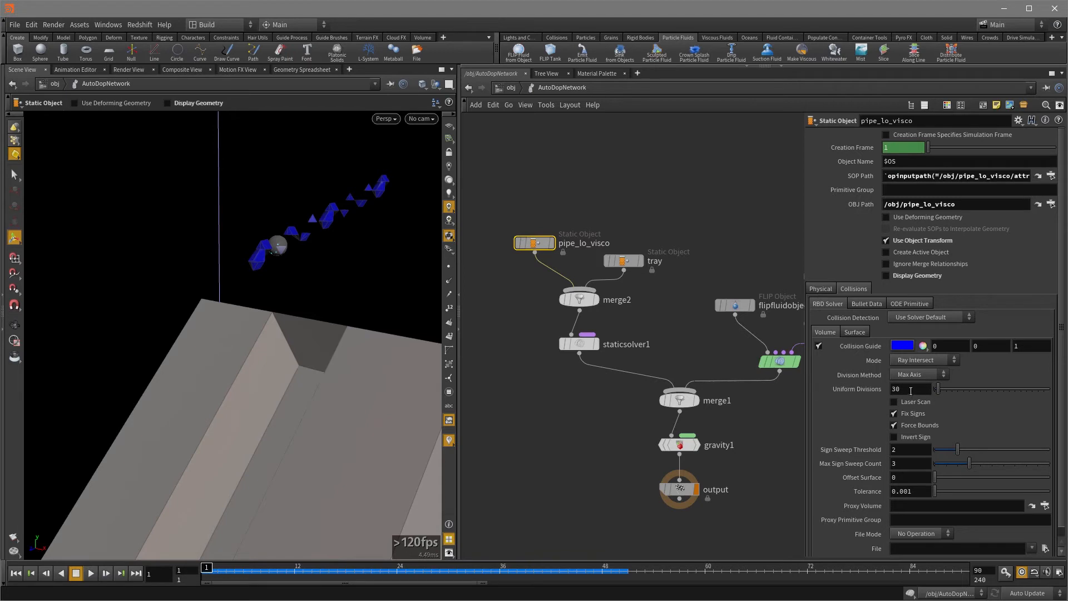
triple_click(910, 389)
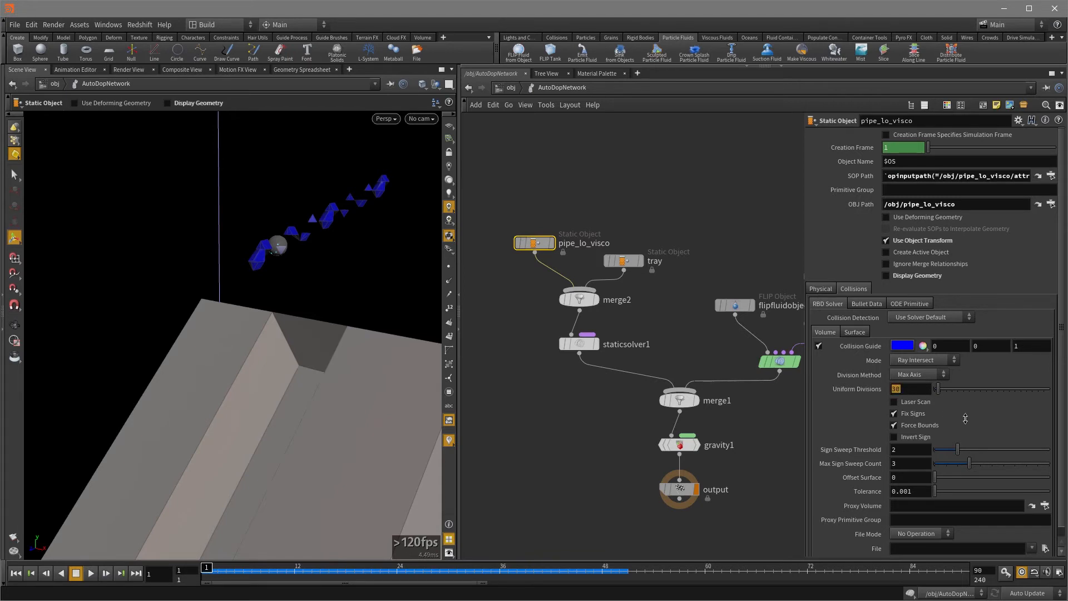
triple_click(909, 388)
text(150)
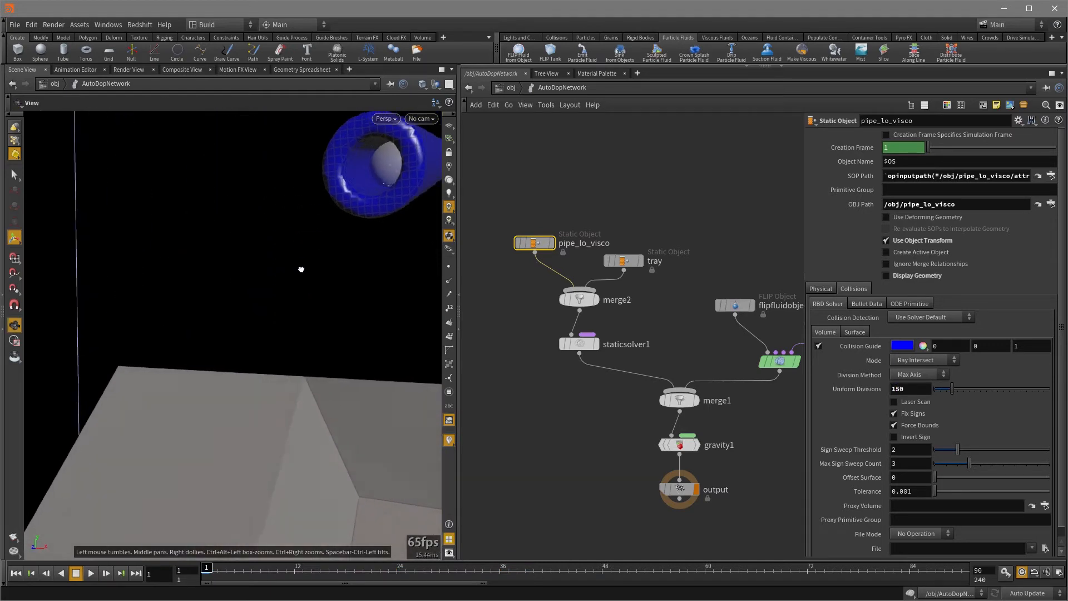
Step: Preview the tray static object's collision volume via its collision guide
click(621, 260)
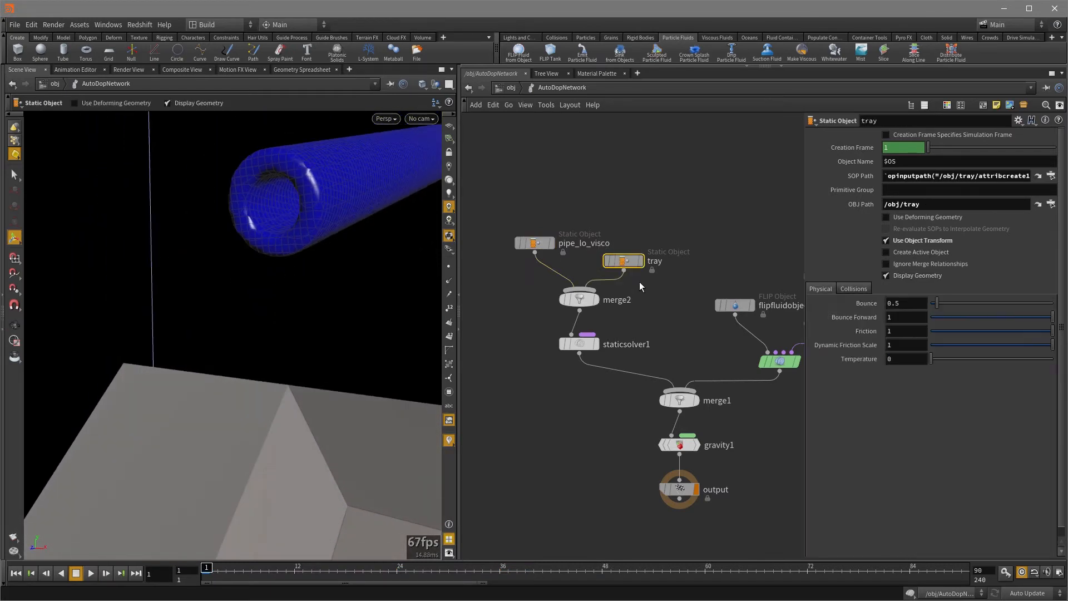
click(852, 288)
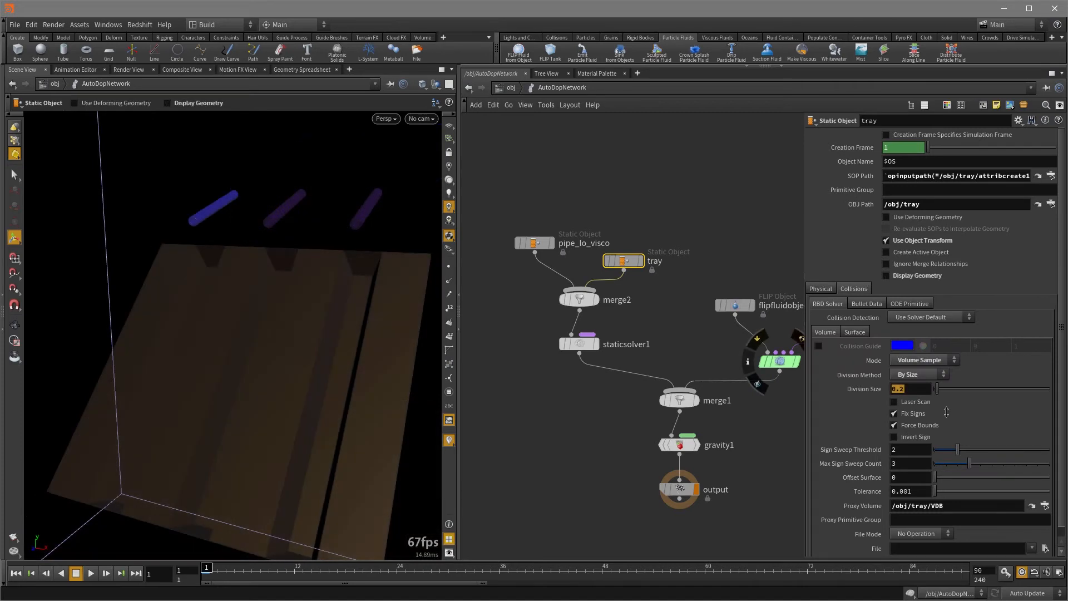
click(818, 345)
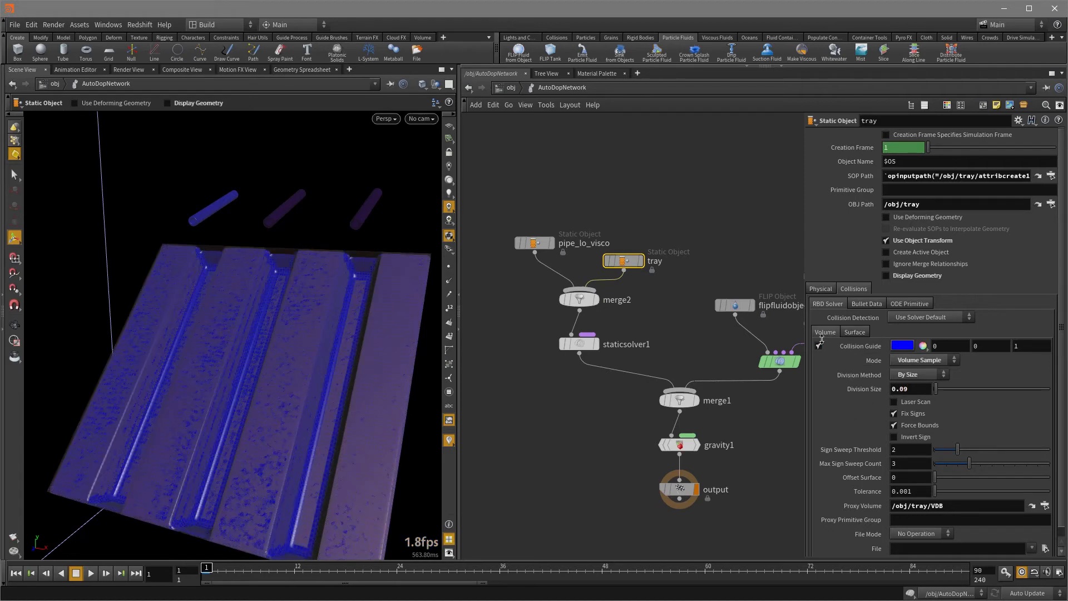
Step: Turn off collision guides and restore Display Geometry on pipe_lo_visco and tray
click(535, 242)
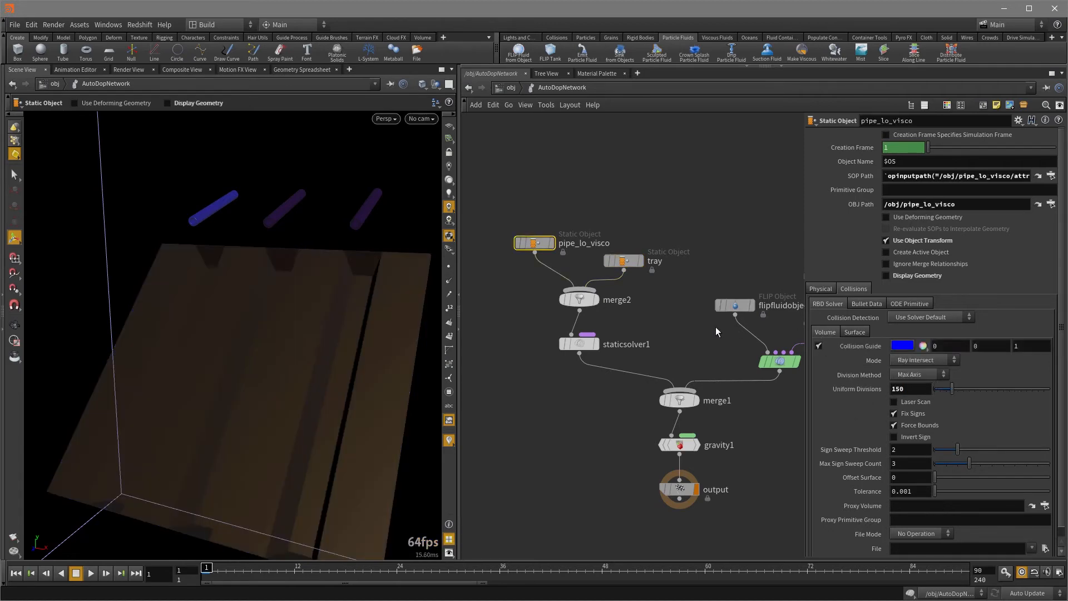
click(816, 345)
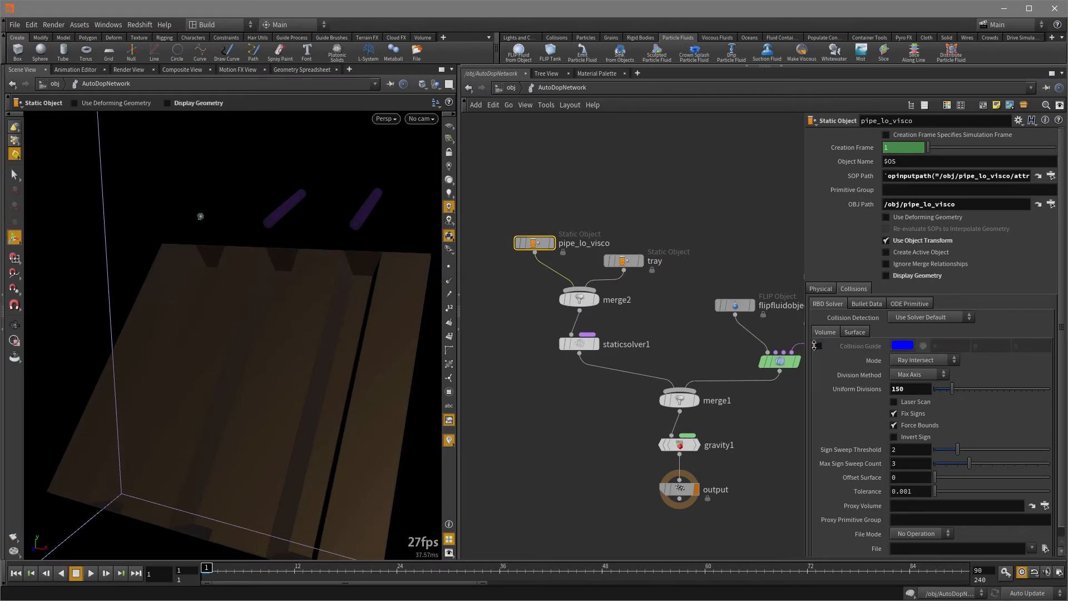
click(887, 275)
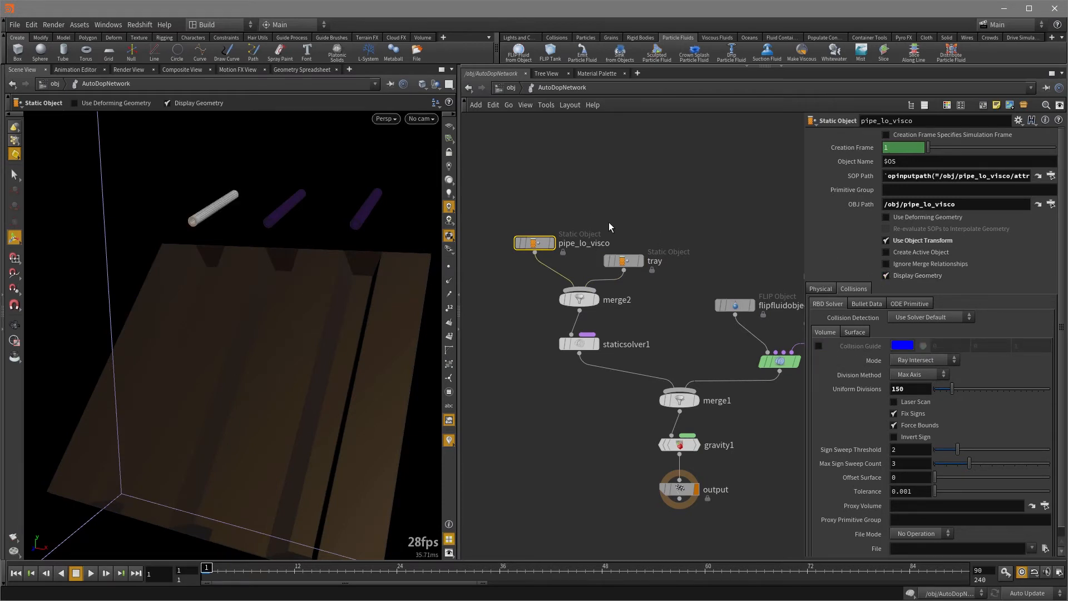
click(621, 261)
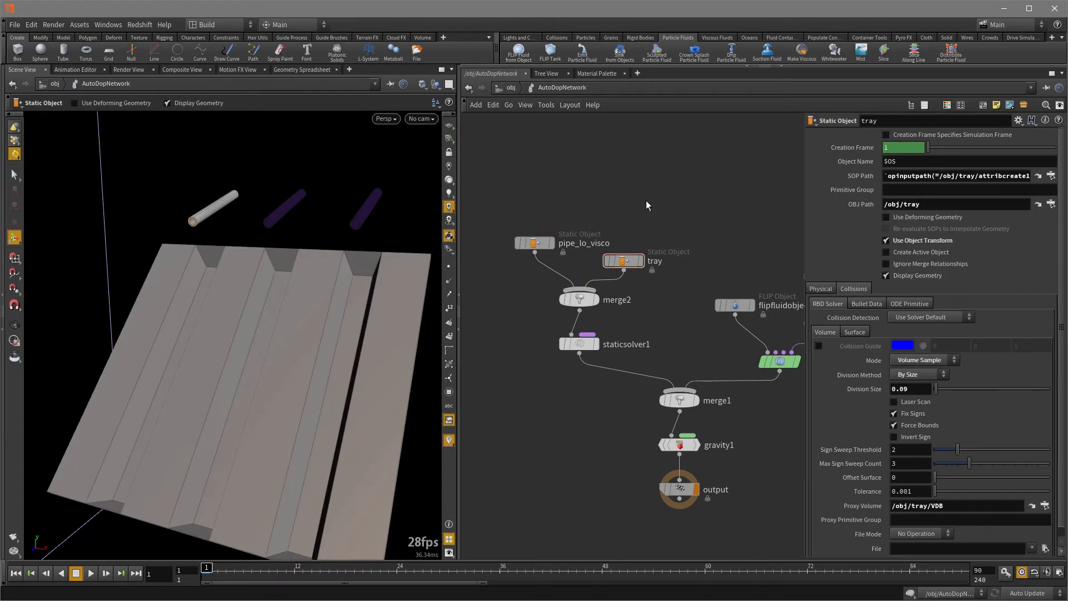
Step: Play the simulation for about 90 frames, then stop and rewind to frame 1
click(91, 573)
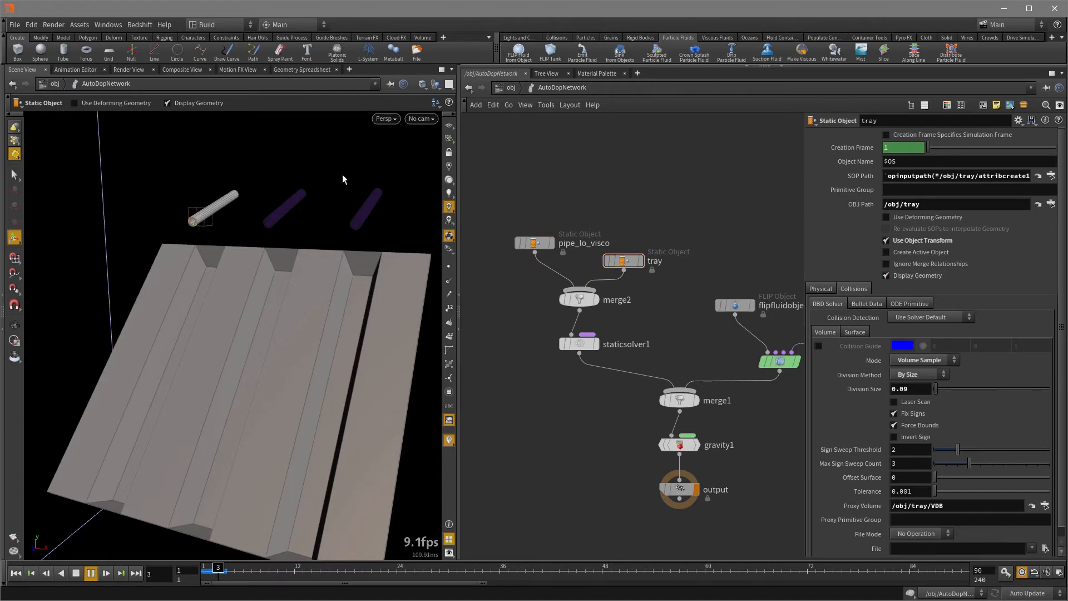
click(89, 574)
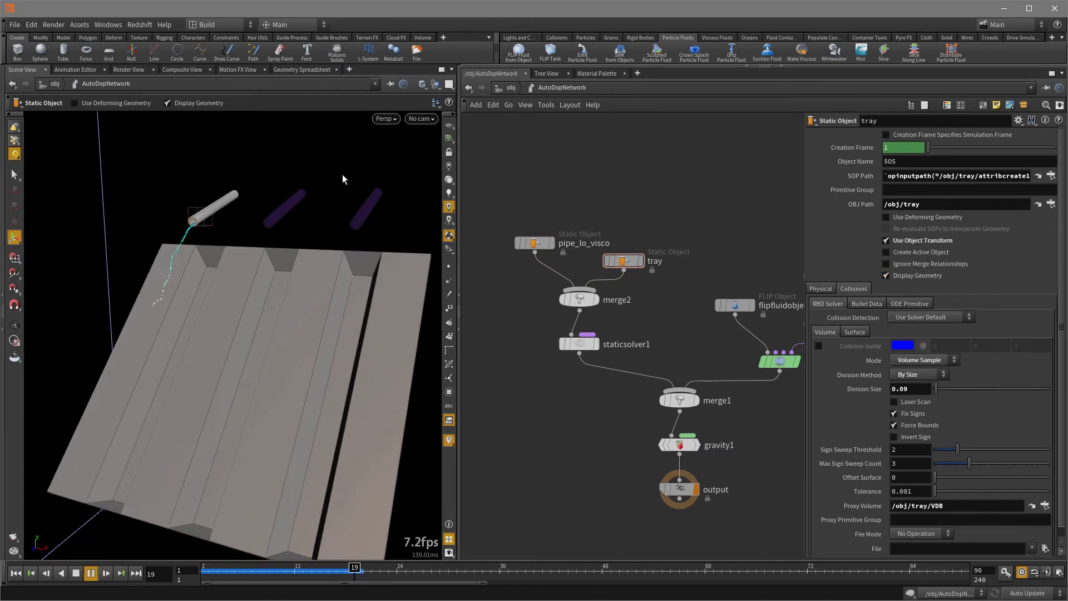
click(90, 572)
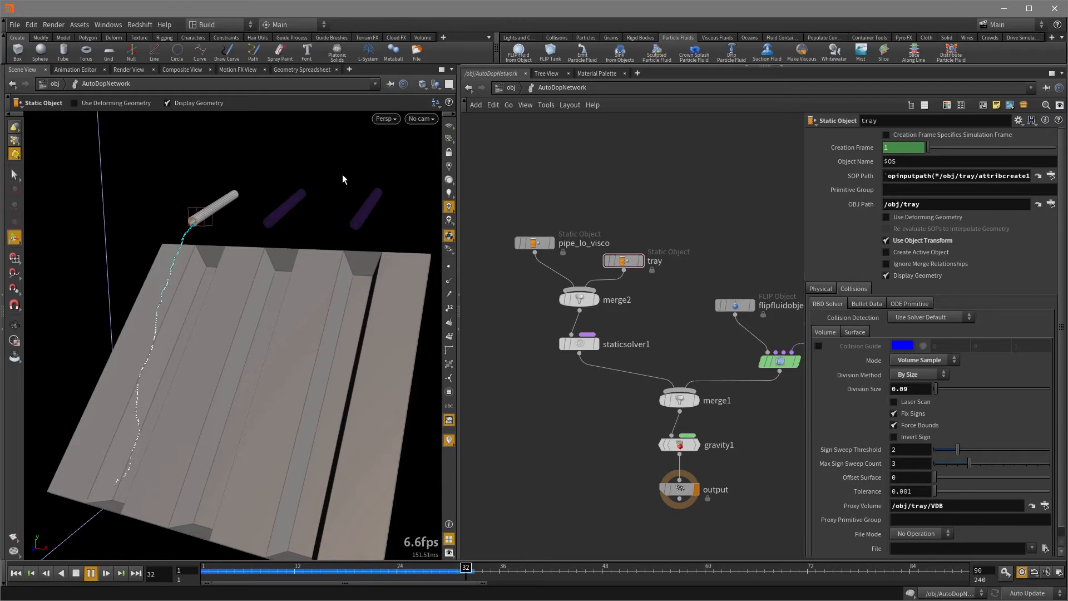
click(90, 574)
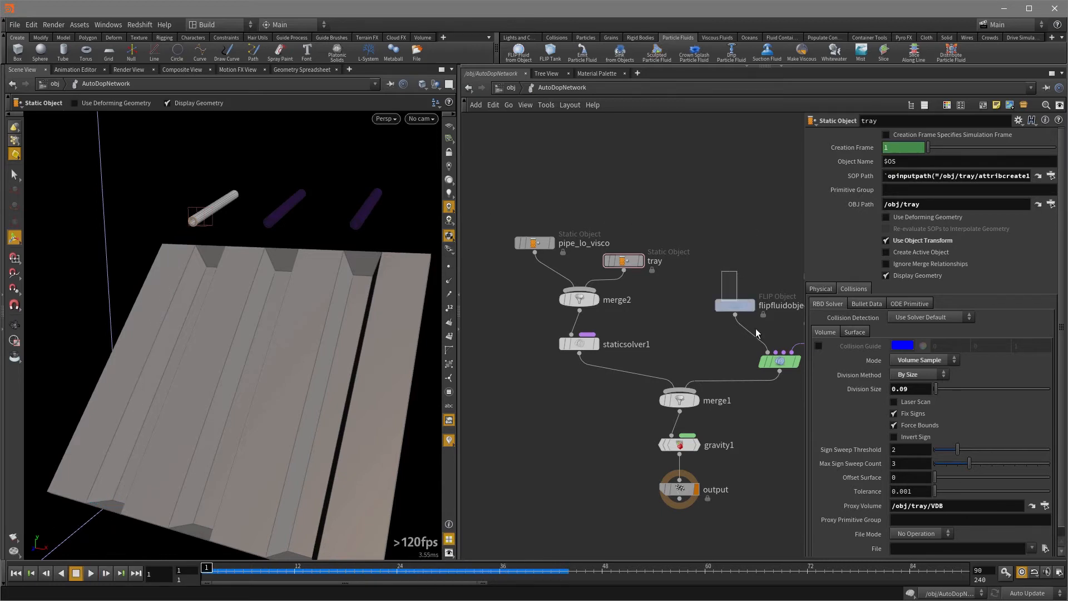
Step: Select flipfluidobject and show its Physical properties to adjust density
click(696, 300)
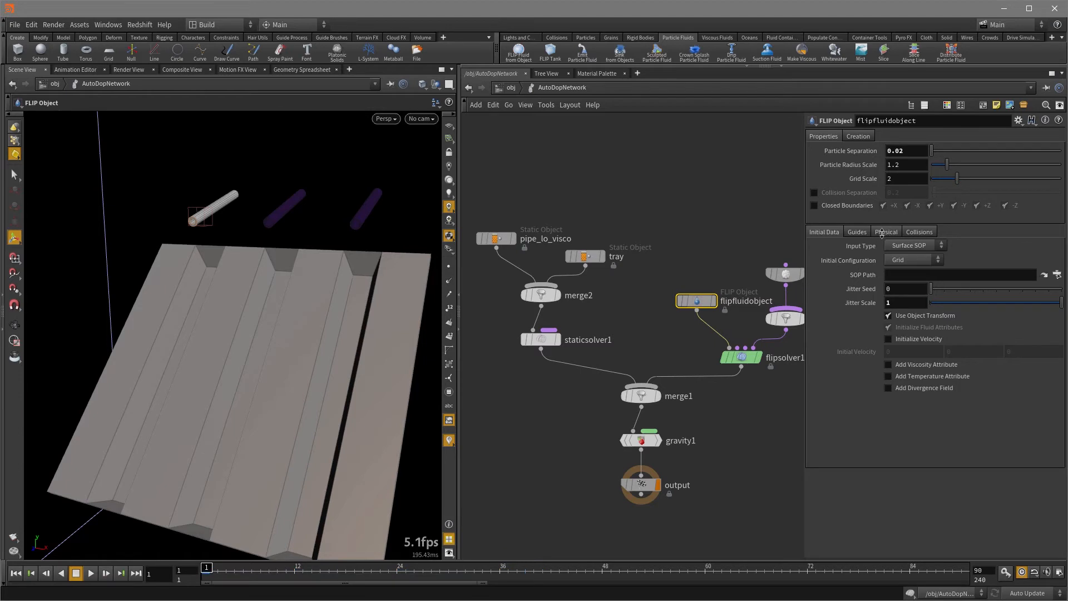
click(886, 232)
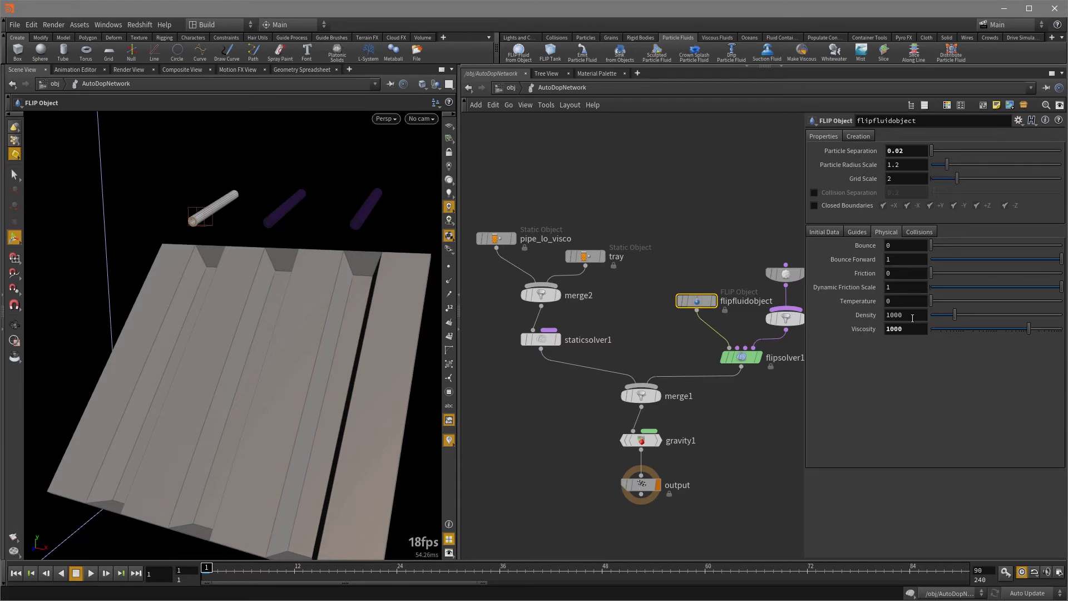
mouse_move(864, 302)
text(3000)
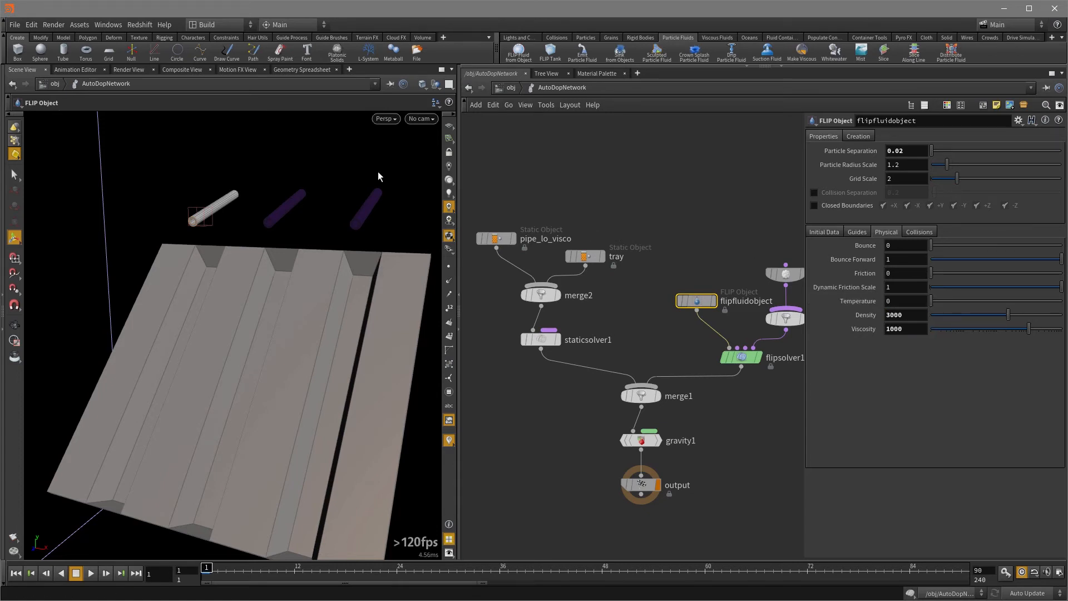
click(90, 572)
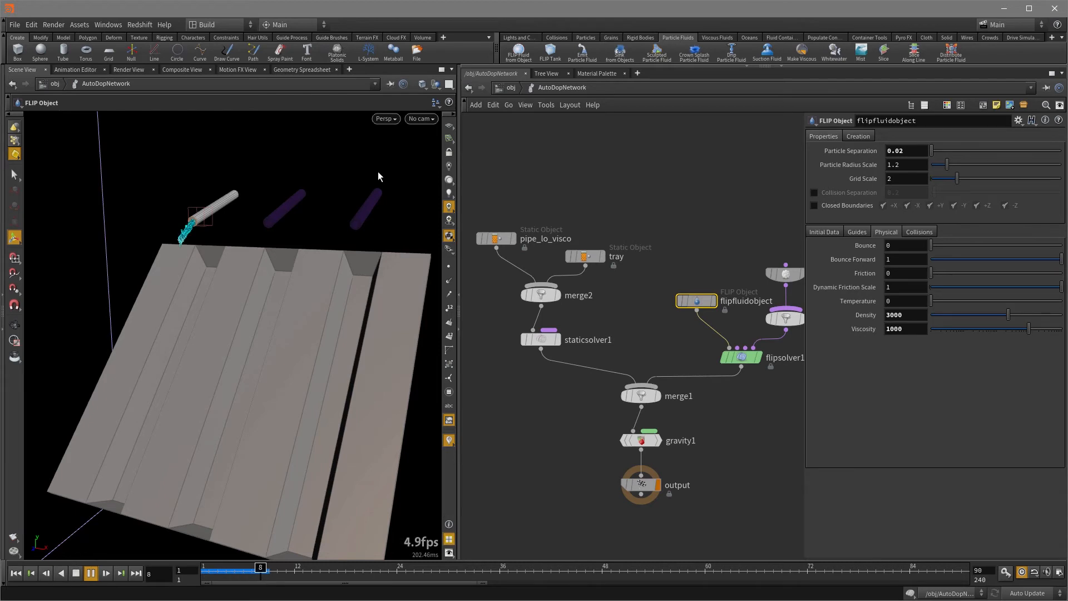
click(75, 572)
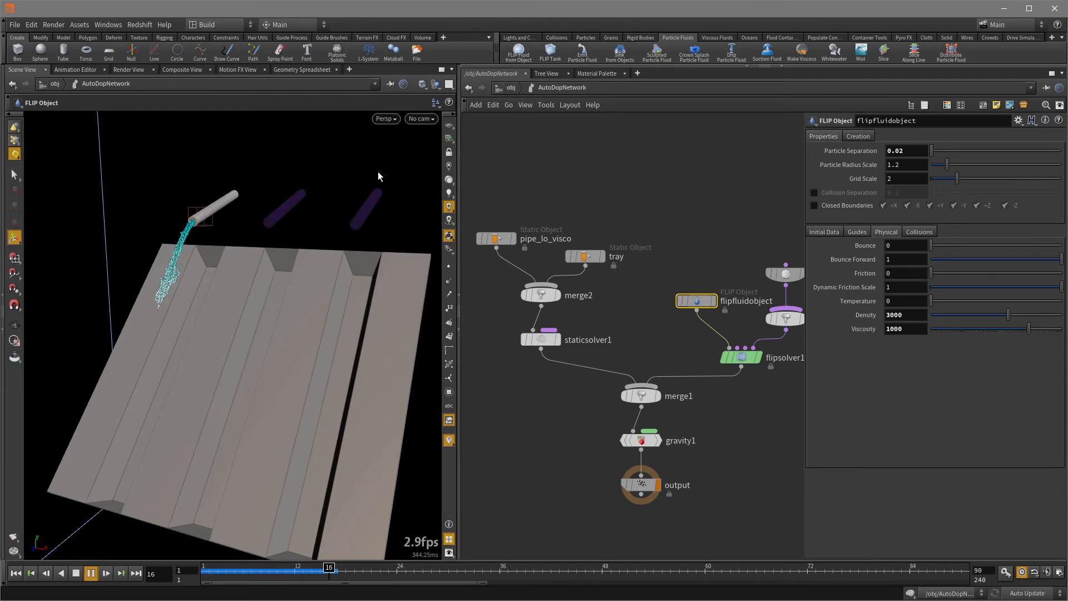
click(105, 573)
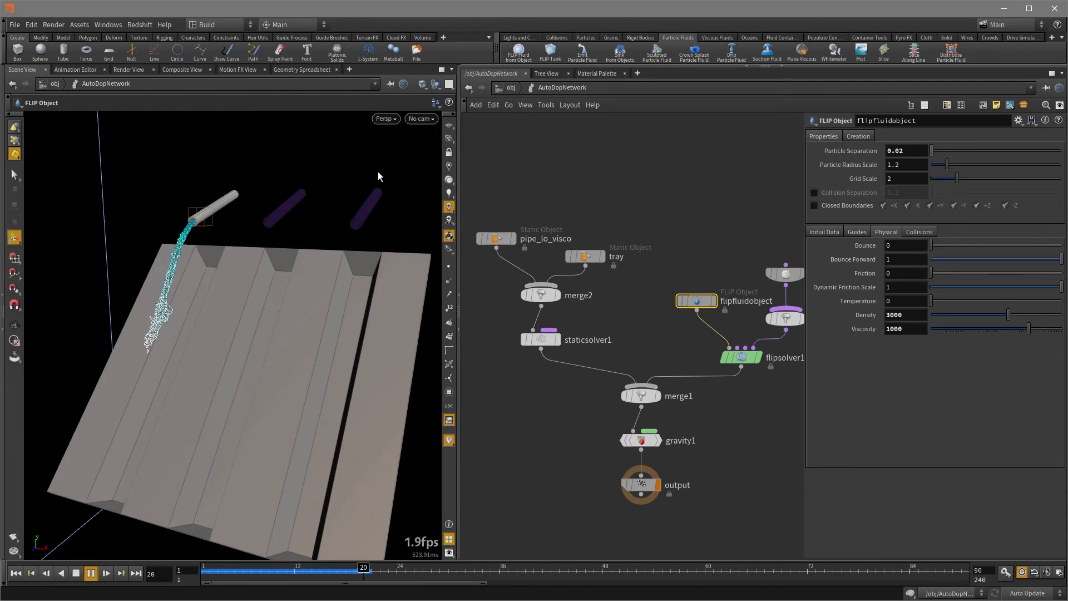
click(106, 572)
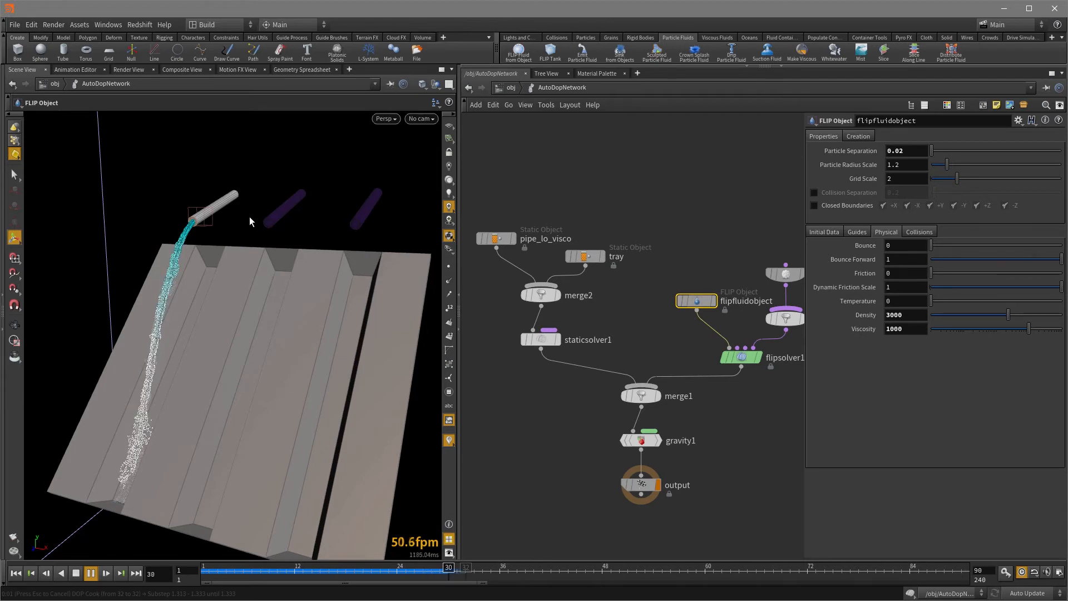
click(90, 573)
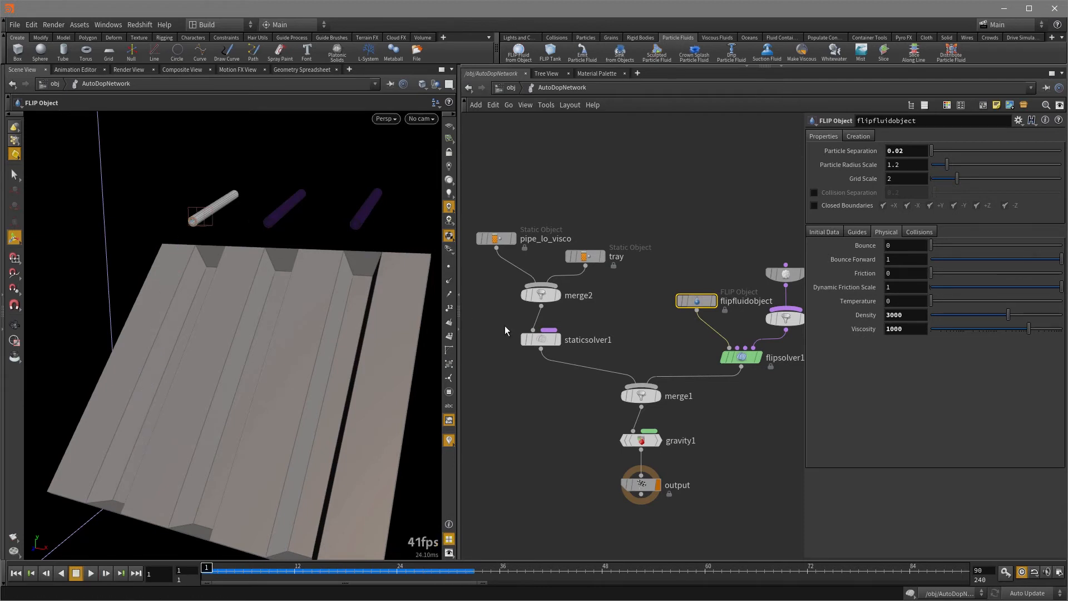
click(740, 357)
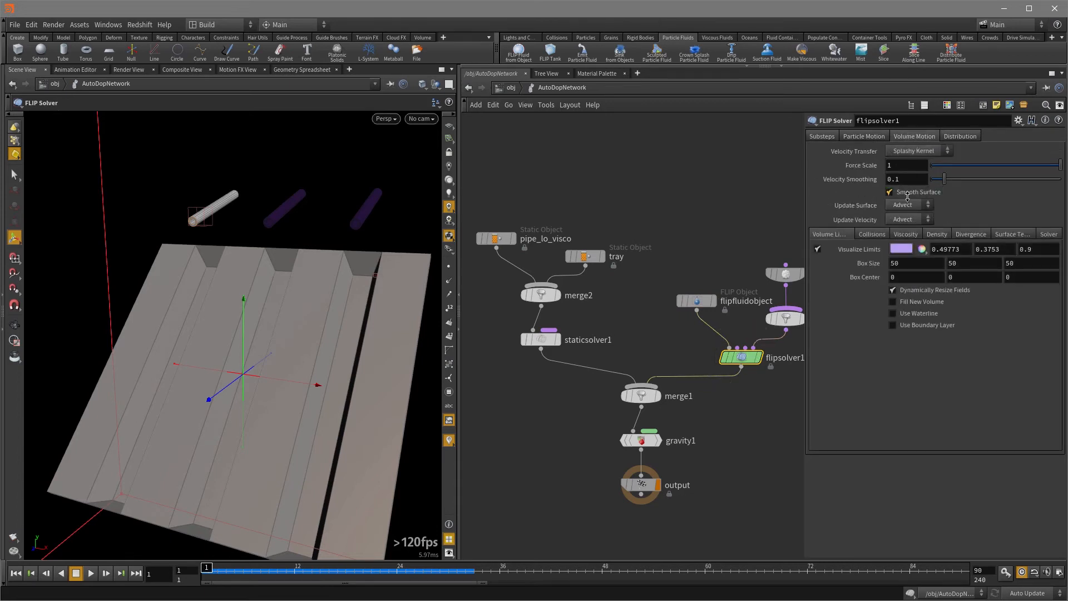
Step: Enable Viscosity under flipsolver1's Volume Motion > Viscosity settings
click(905, 234)
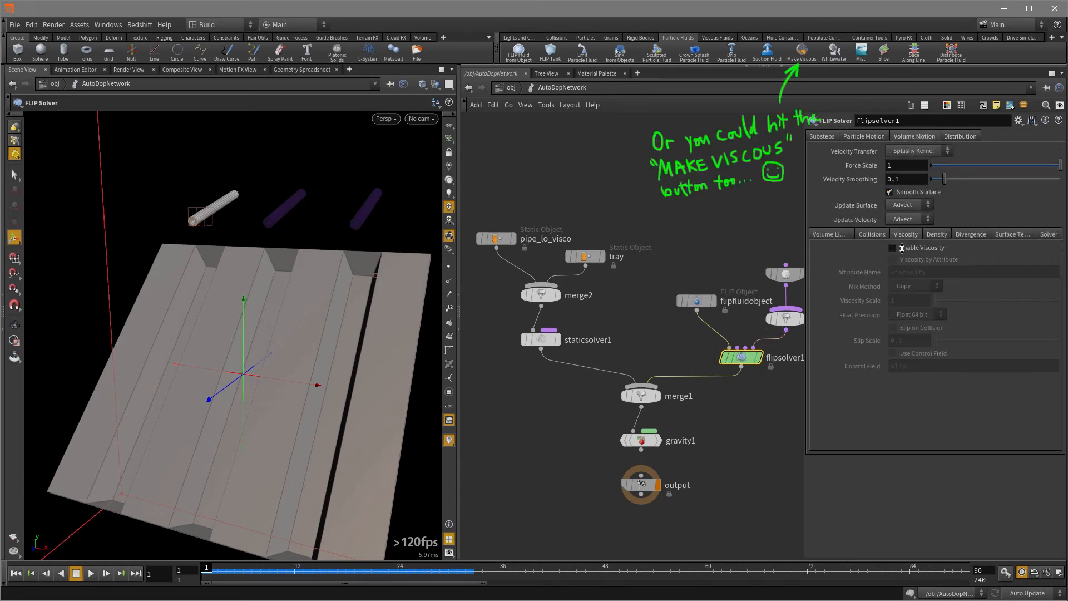
click(892, 247)
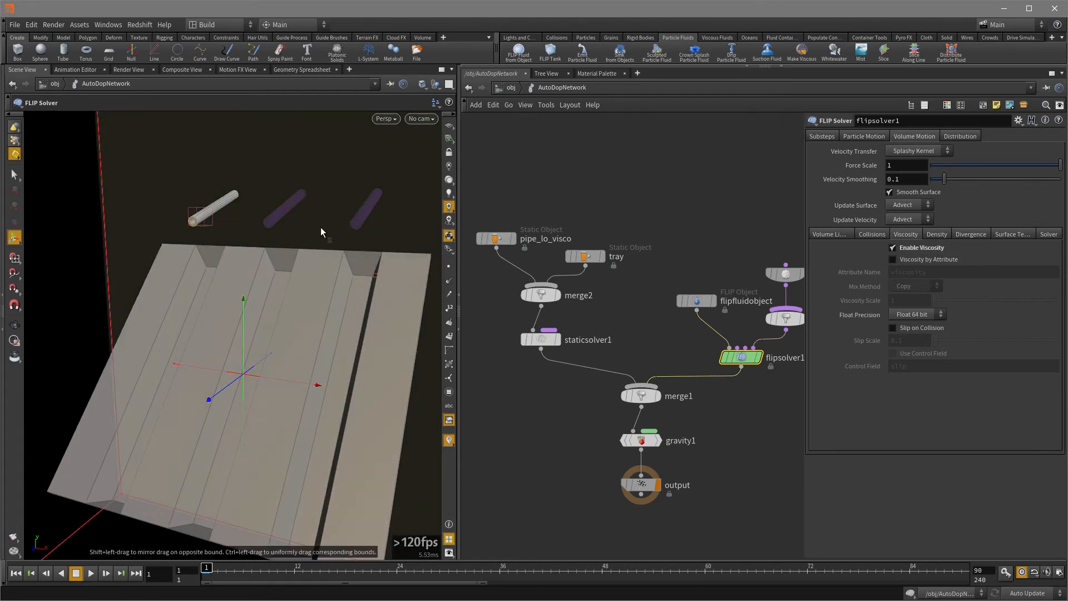
mouse_move(296, 247)
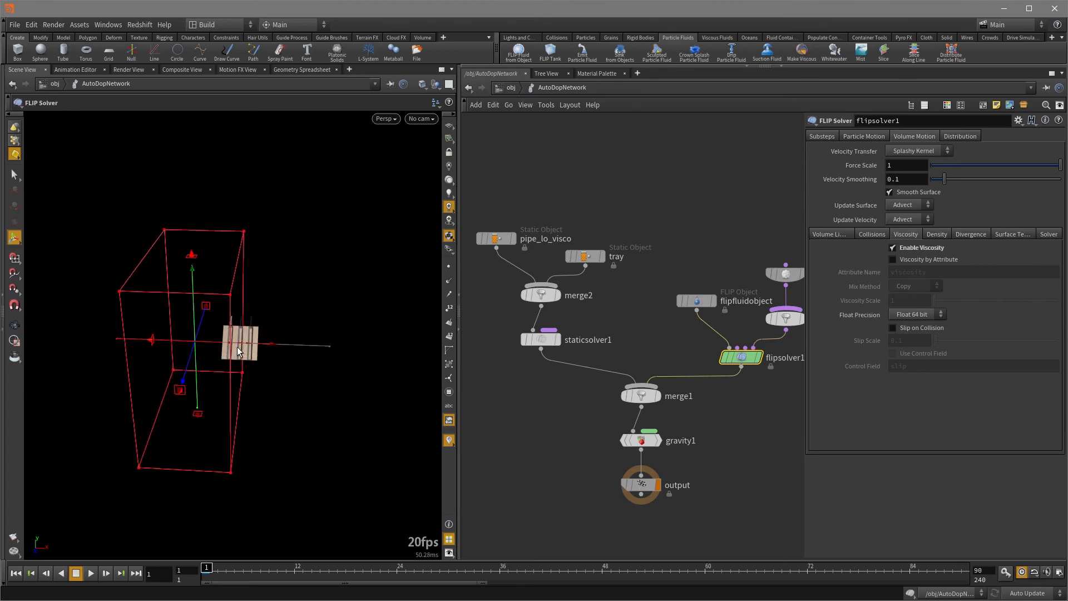
Step: Resize the container box, enable Slip on Collision with Slip Scale 0.6, and replay
click(386, 118)
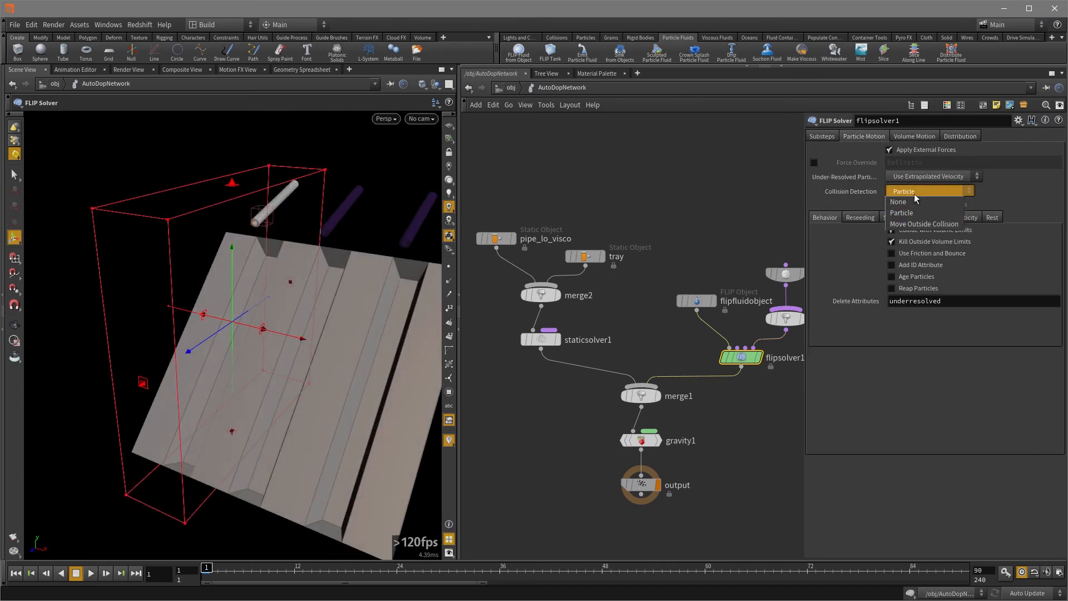
click(900, 201)
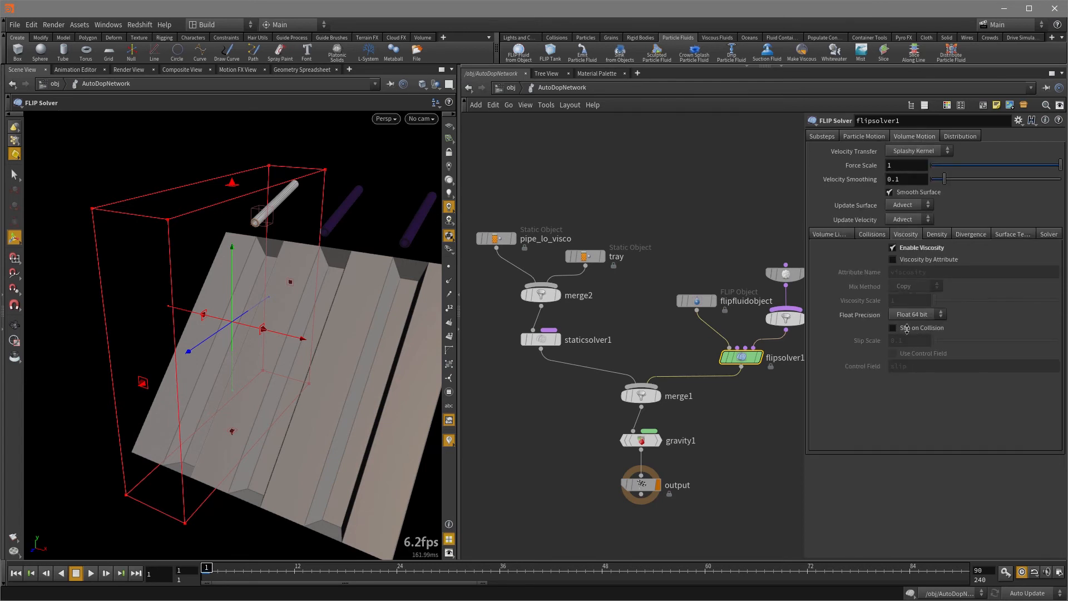
click(893, 327)
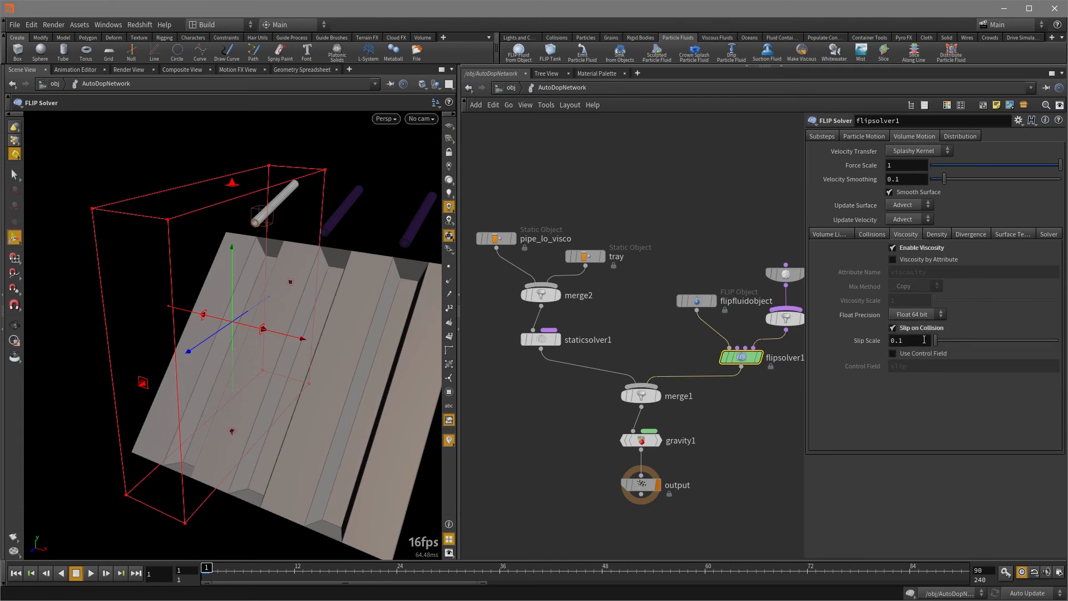
click(902, 340)
text(0.6)
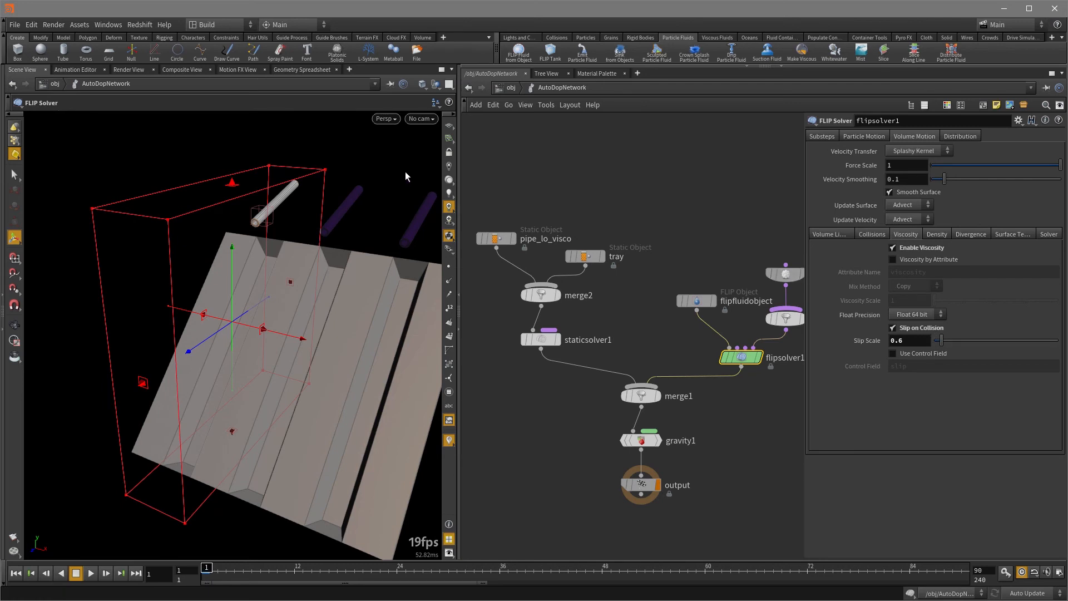
click(90, 573)
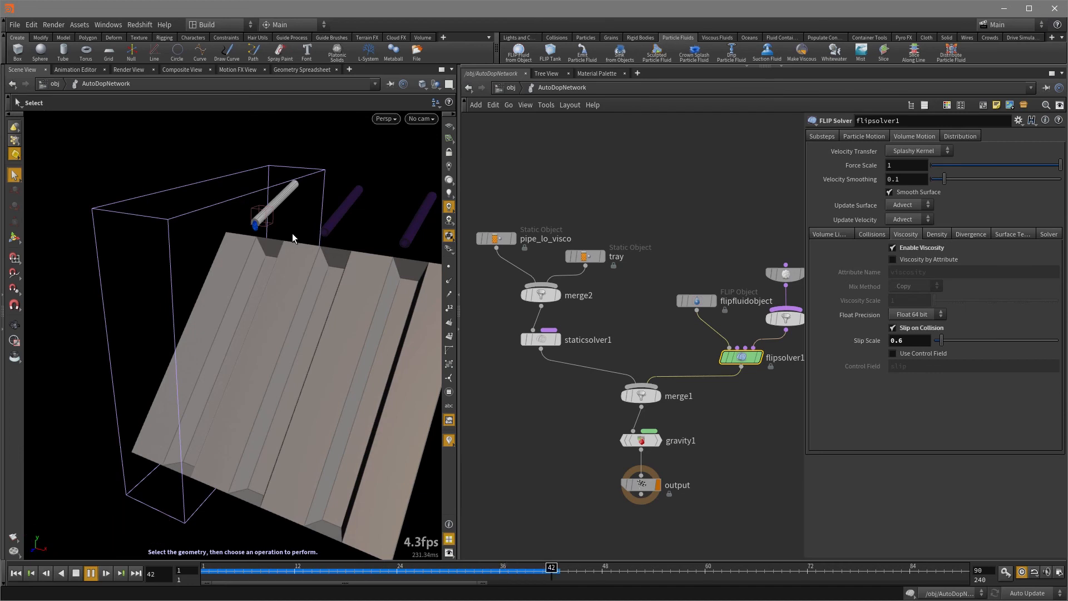
click(75, 573)
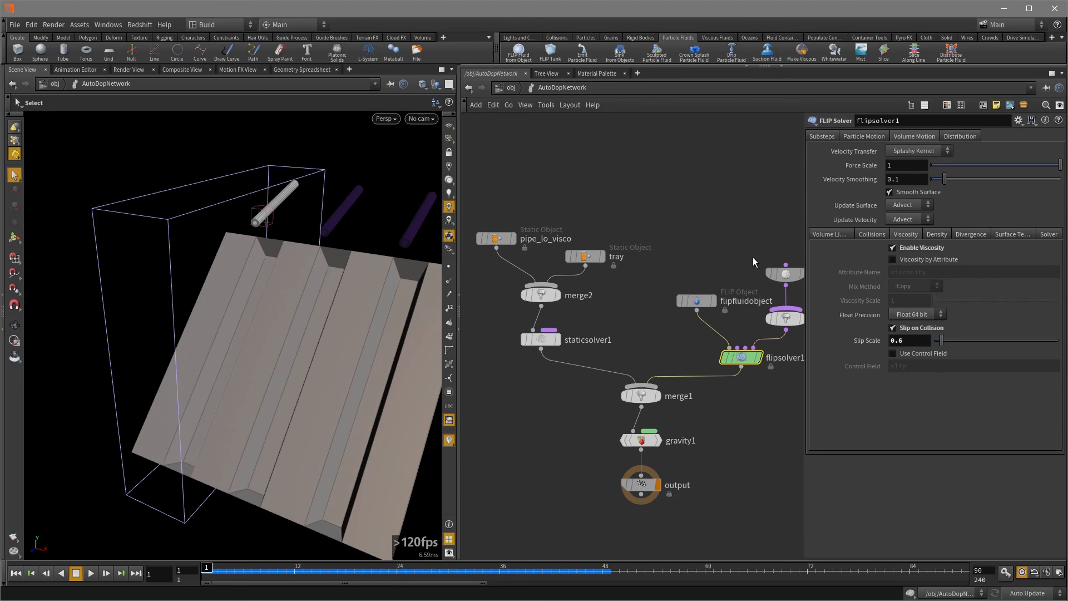
mouse_move(694, 271)
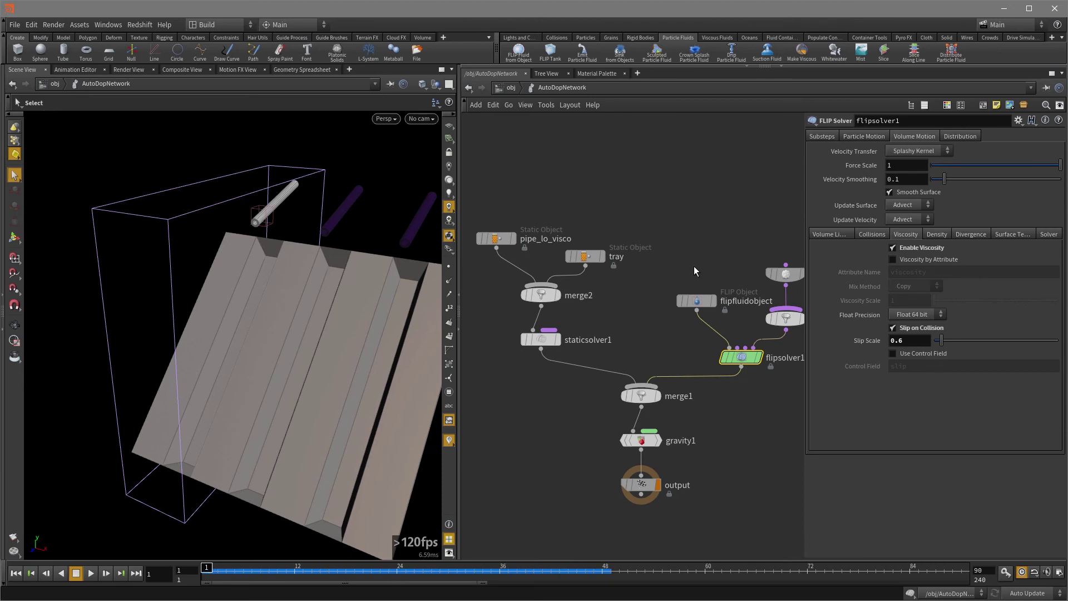
Step: Raise the flipfluidobject density to 80000 and replay the pour from the start
click(697, 301)
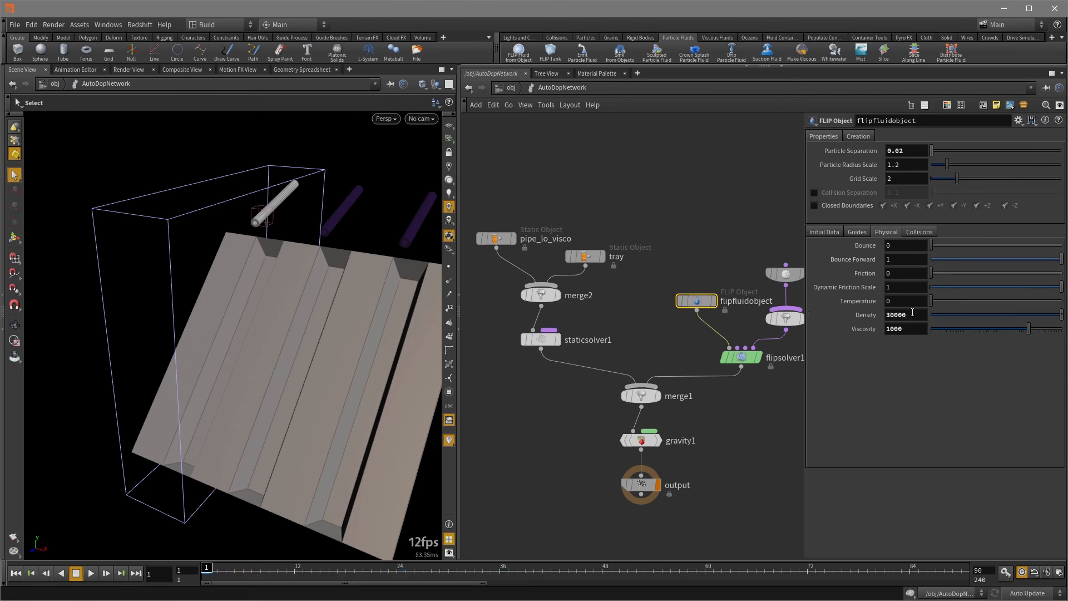
click(90, 573)
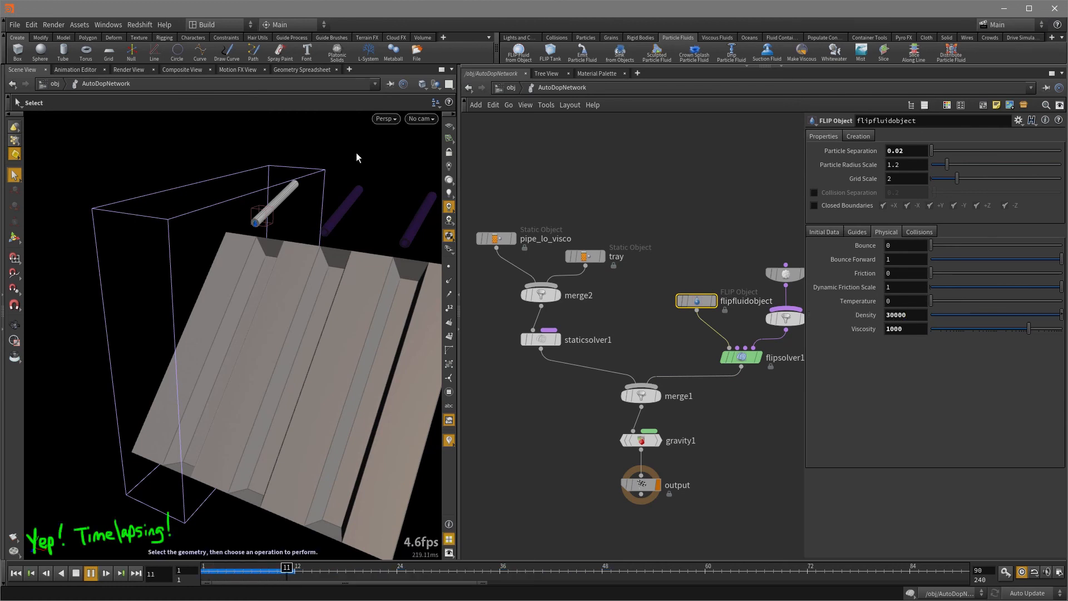
click(74, 573)
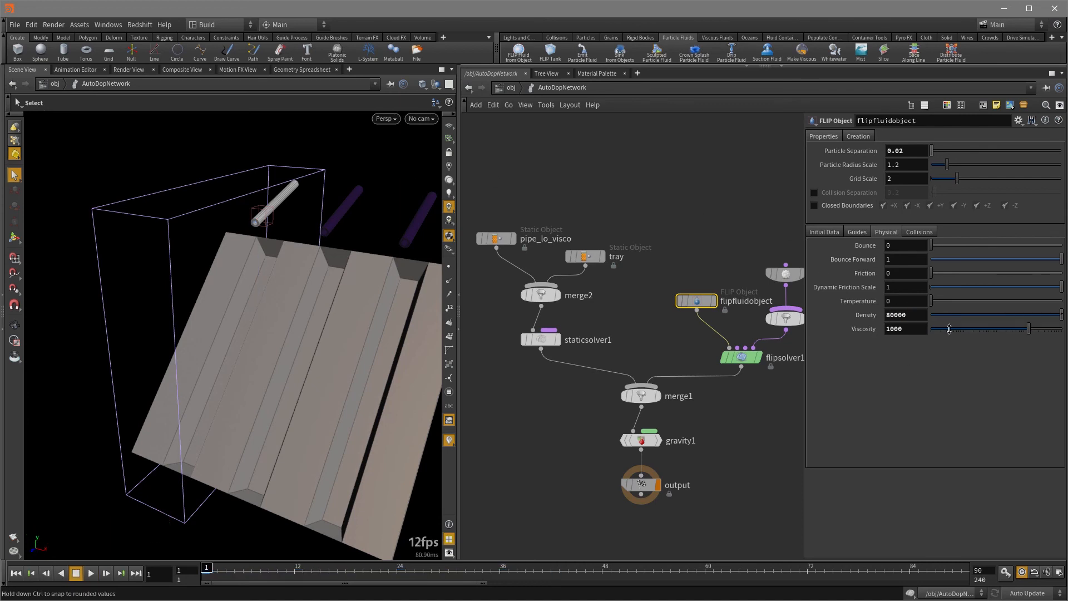
click(104, 572)
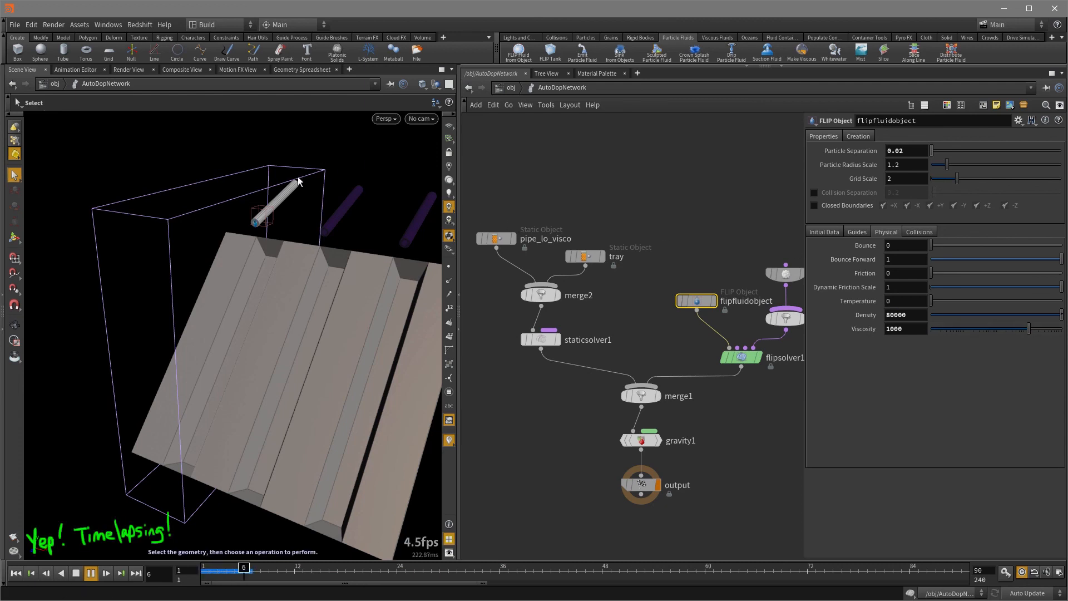